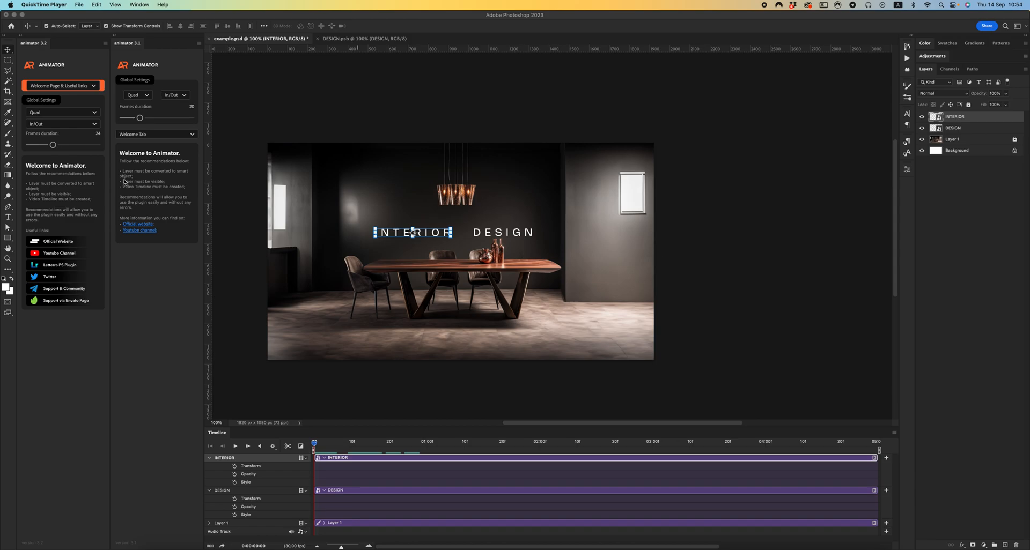
mouse_move(146, 74)
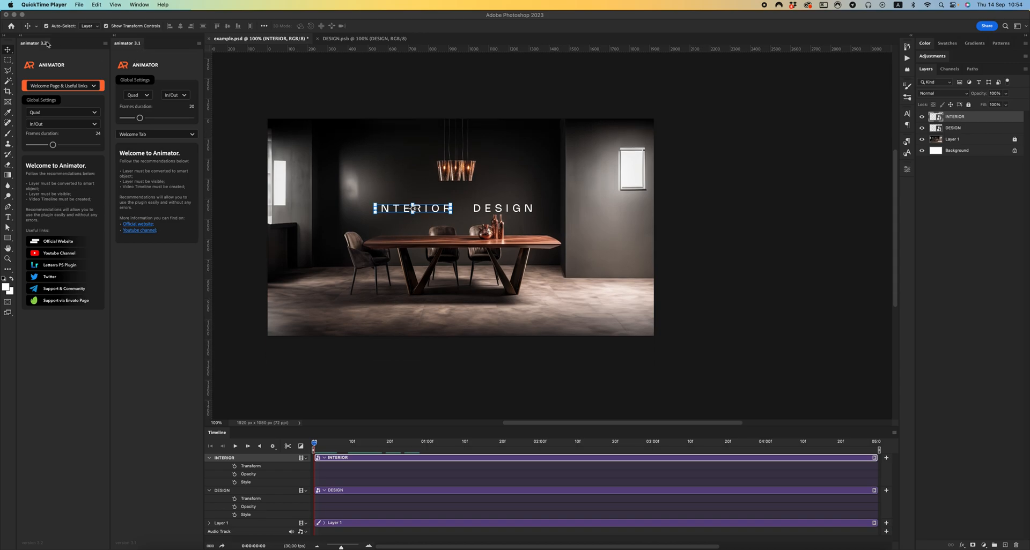
mouse_move(59, 61)
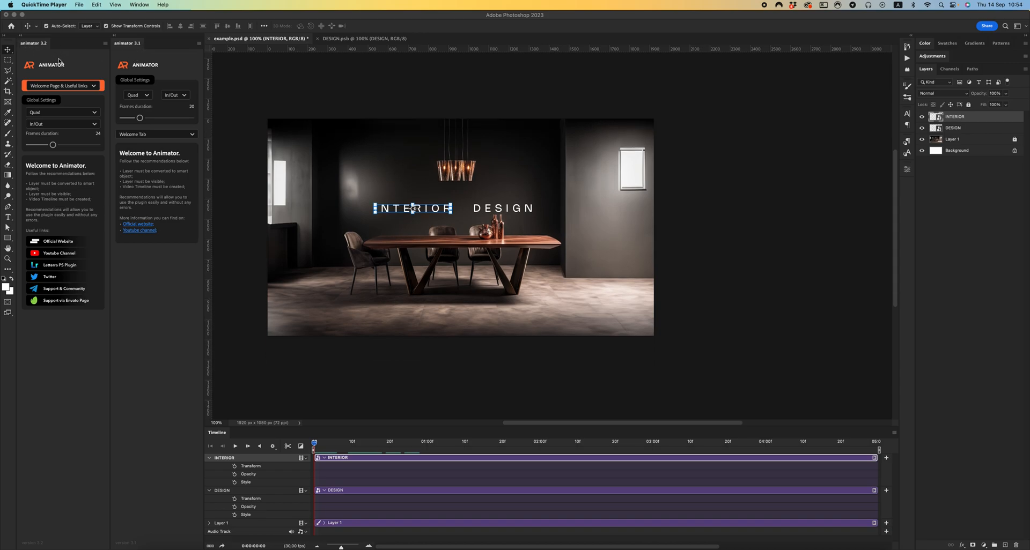
mouse_move(143, 93)
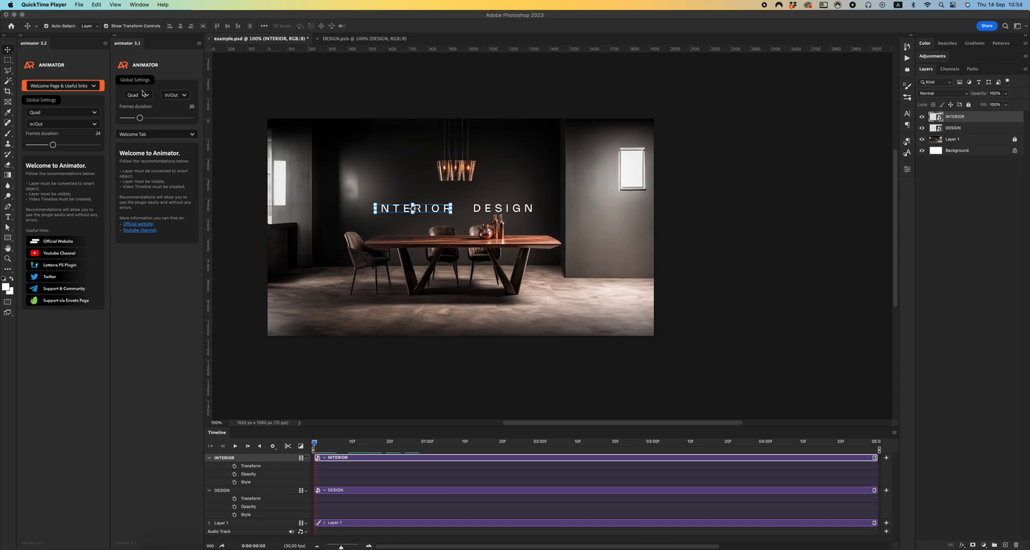
mouse_move(73, 105)
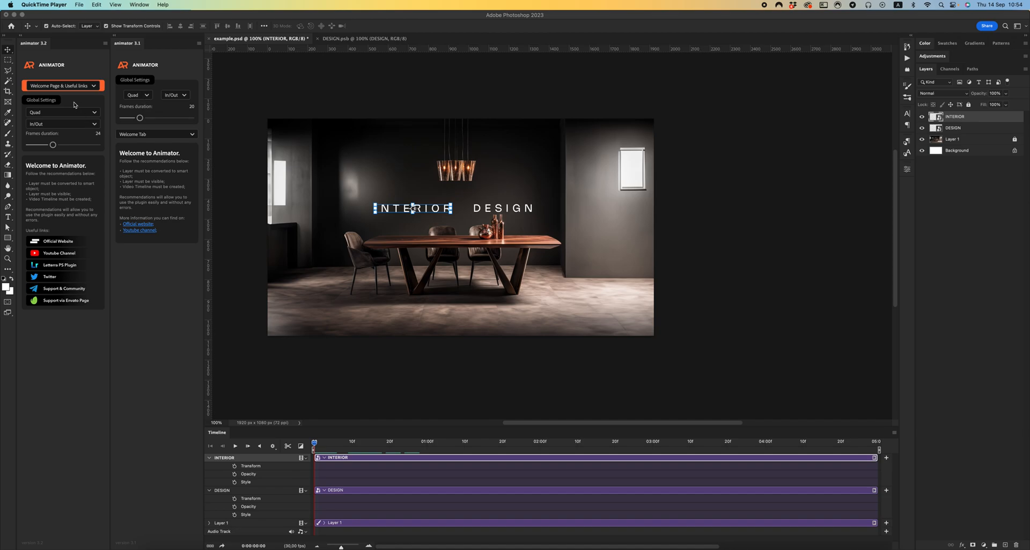
mouse_move(58, 285)
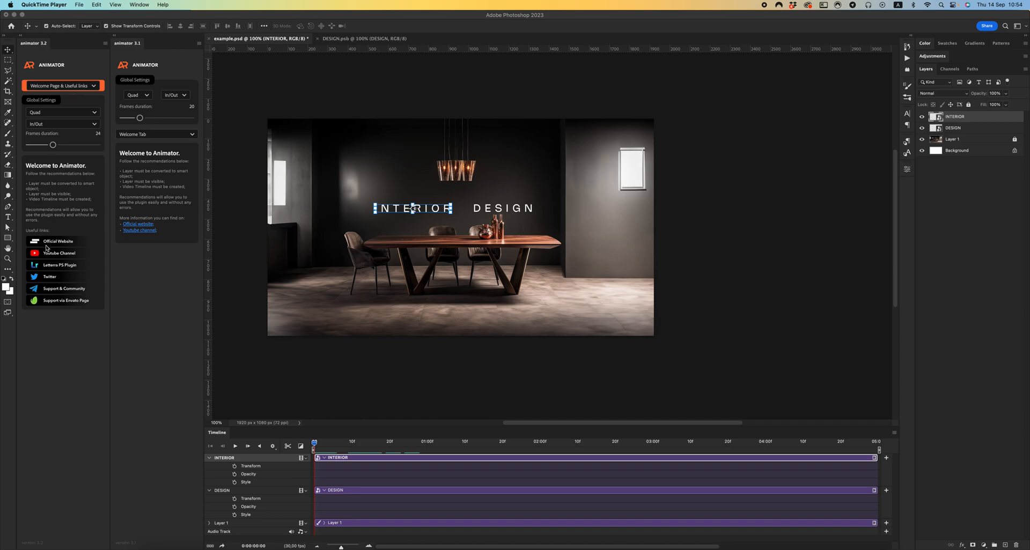
mouse_move(71, 262)
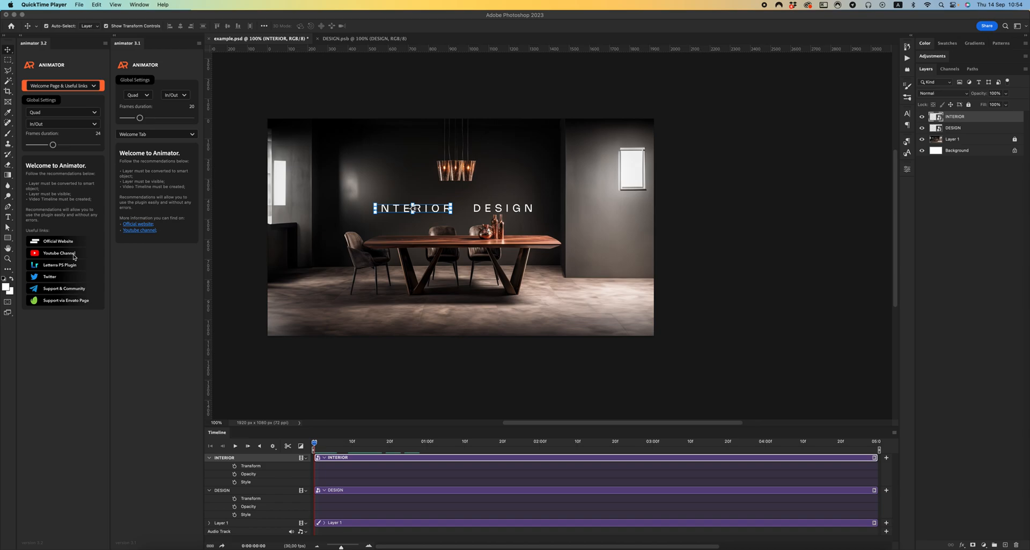
mouse_move(73, 257)
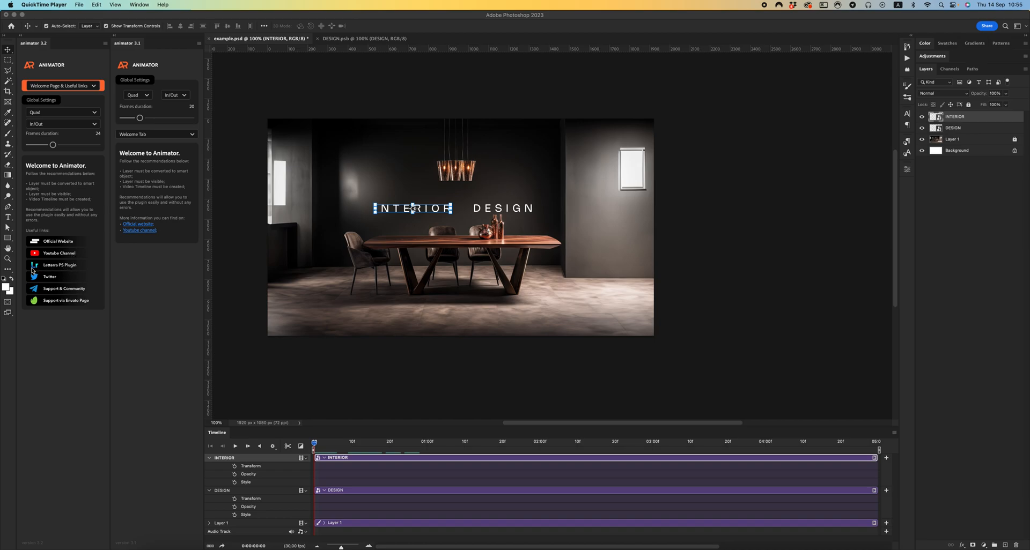
mouse_move(64, 269)
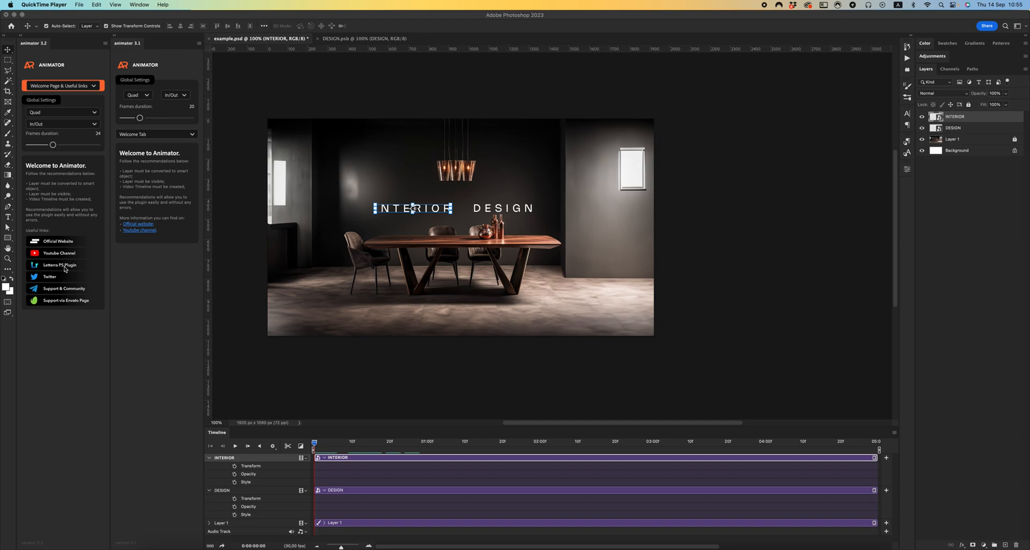
mouse_move(76, 269)
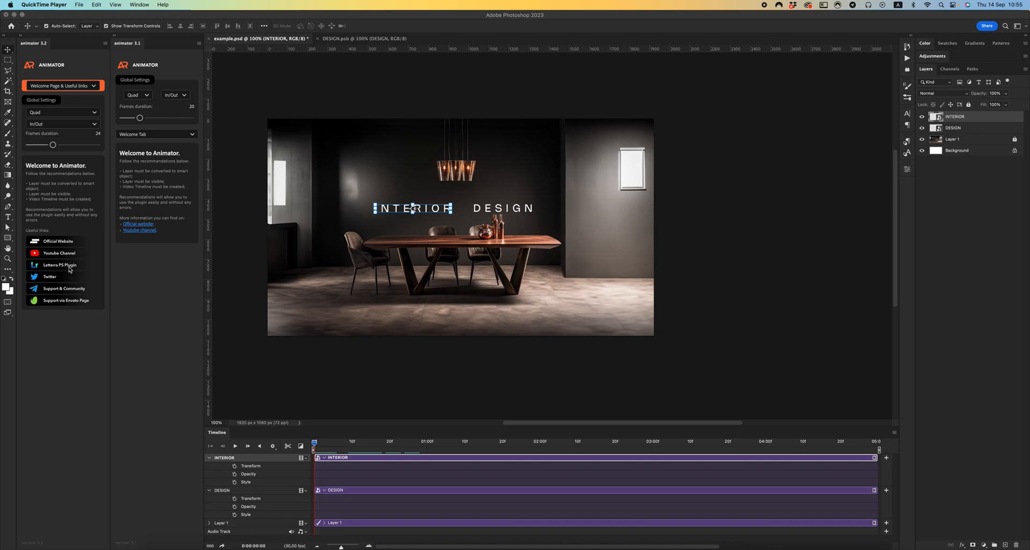
mouse_move(61, 301)
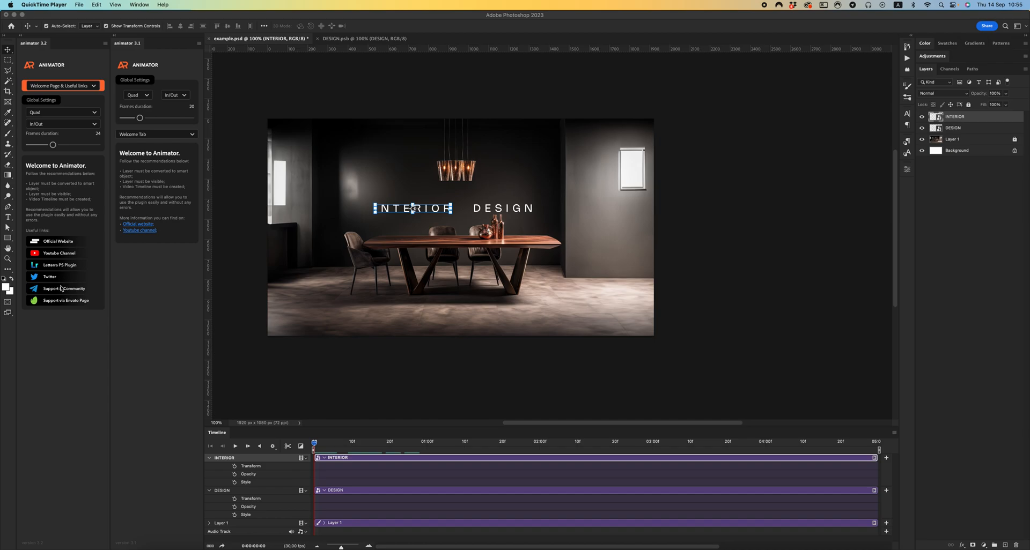
mouse_move(74, 292)
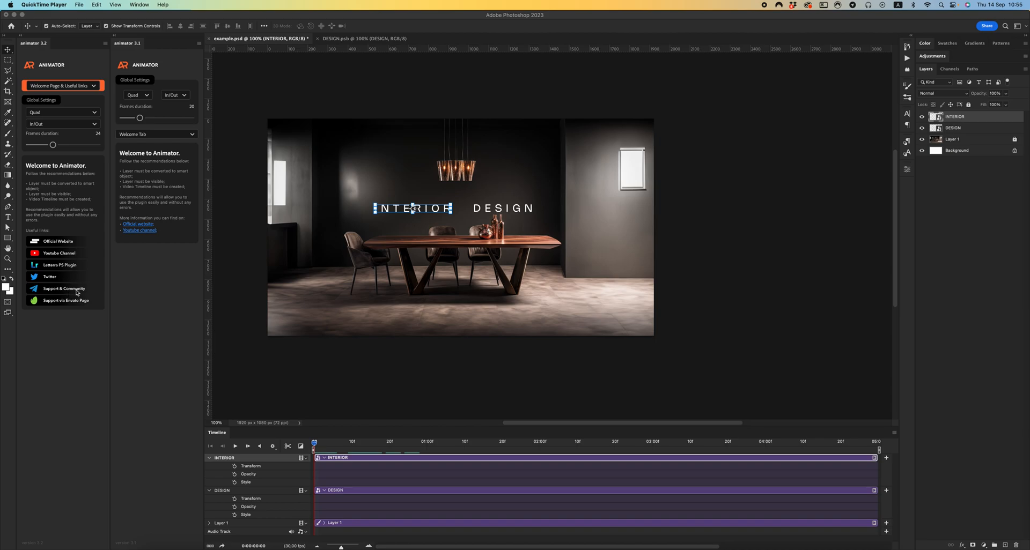
mouse_move(321, 249)
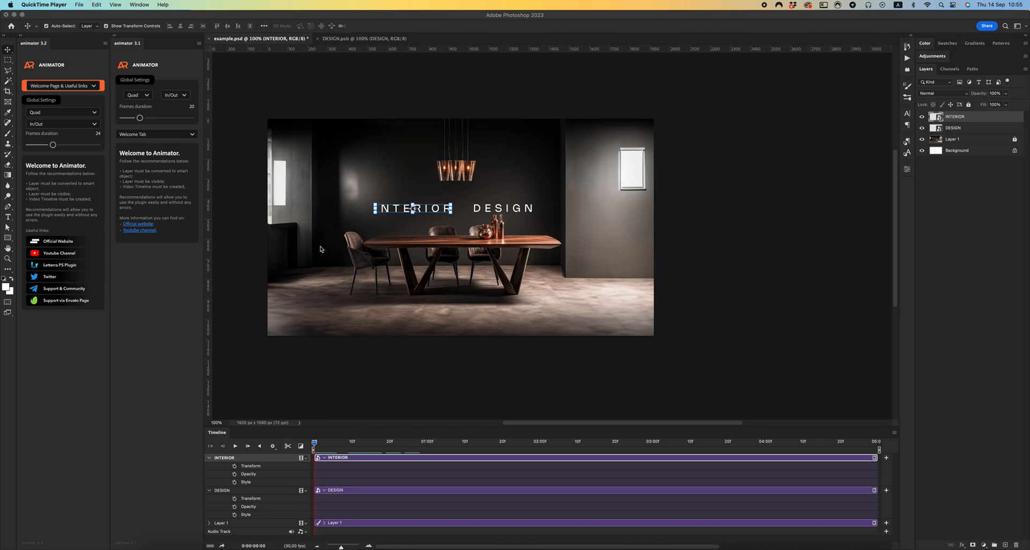
mouse_move(74, 96)
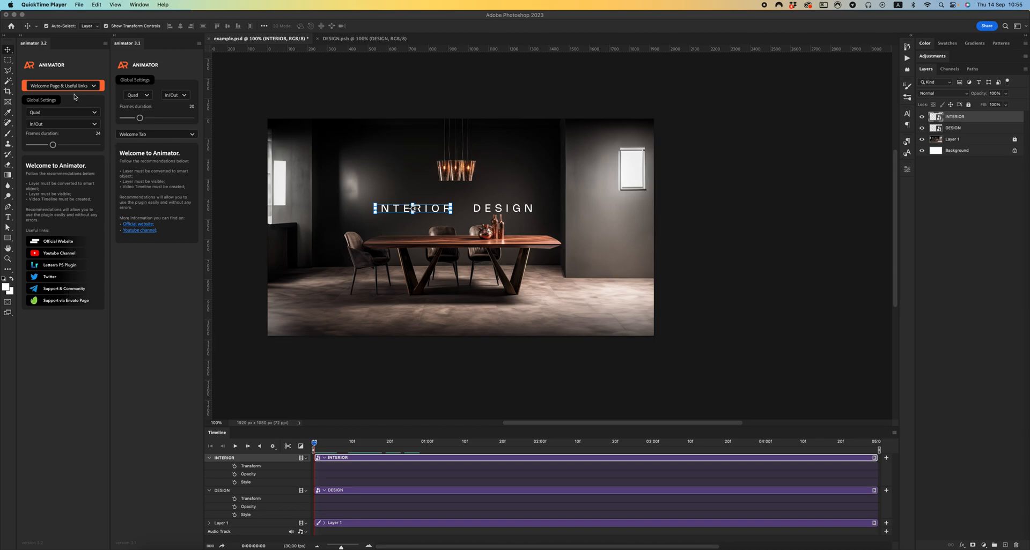
mouse_move(178, 160)
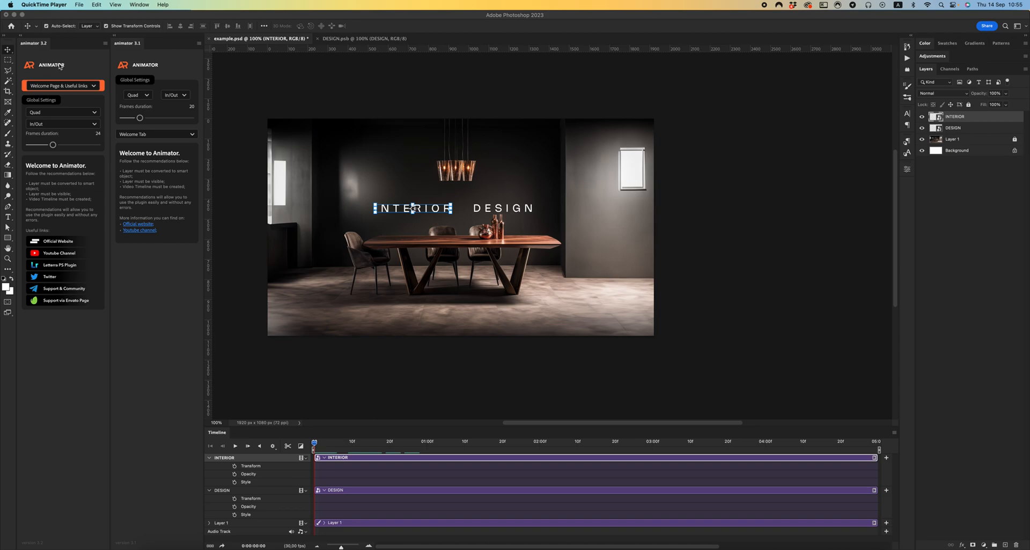
mouse_move(114, 118)
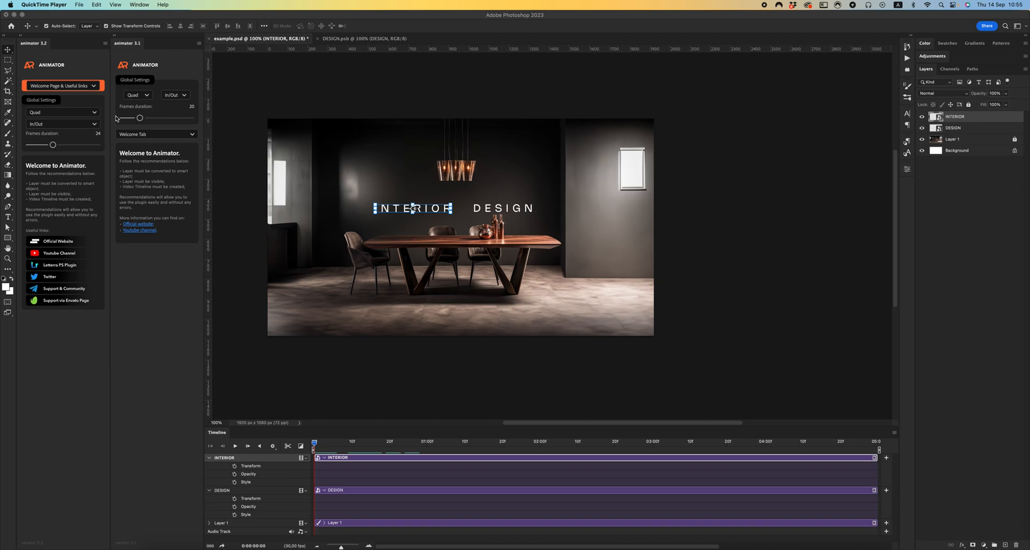
Switch both Animator 3.2 and Animator 3.1 panels to their Move animation settings.
left_click(62, 86)
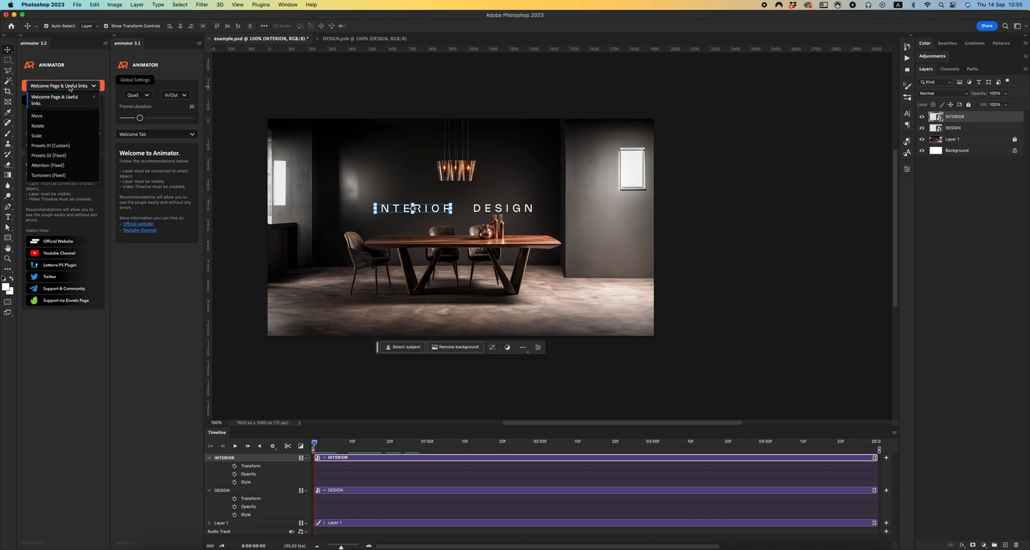
left_click(37, 115)
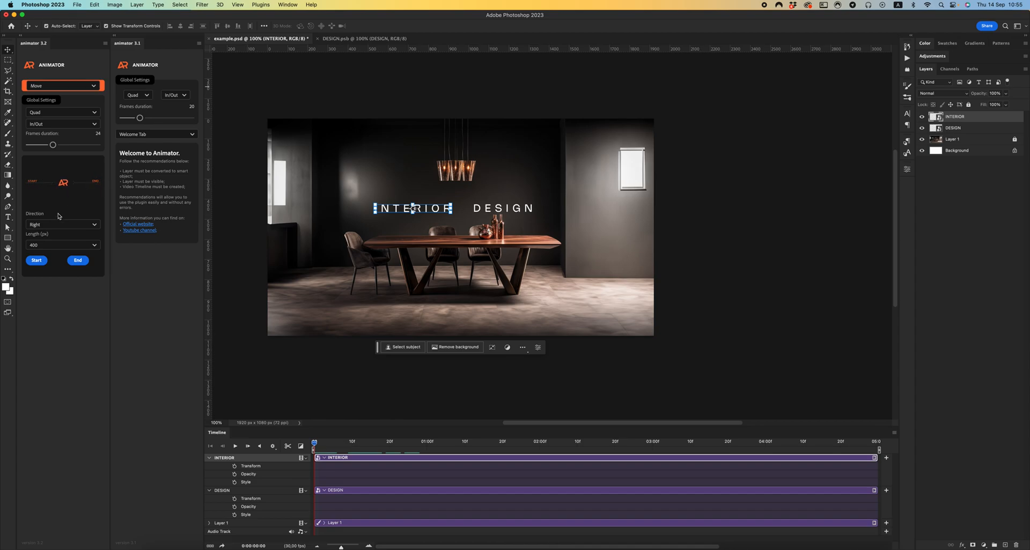
mouse_move(141, 150)
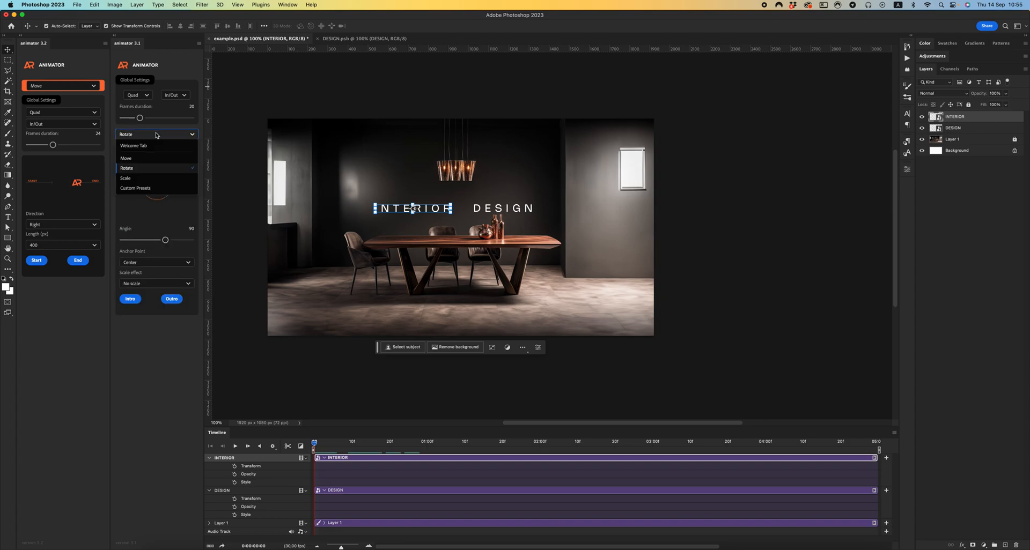
left_click(126, 158)
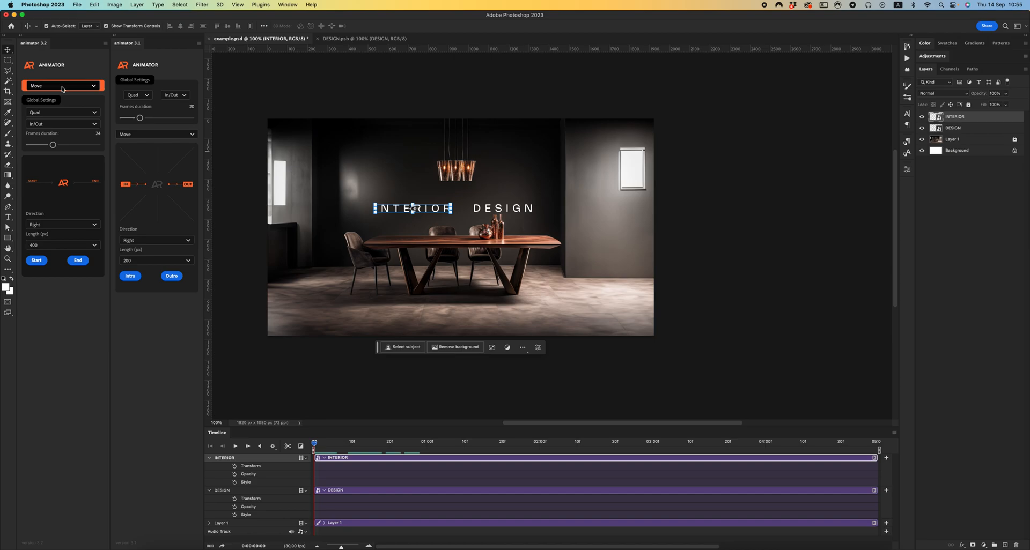
Show Animator 3.2's Scale settings with anchor Corner 1, then reopen the animation type list.
left_click(62, 85)
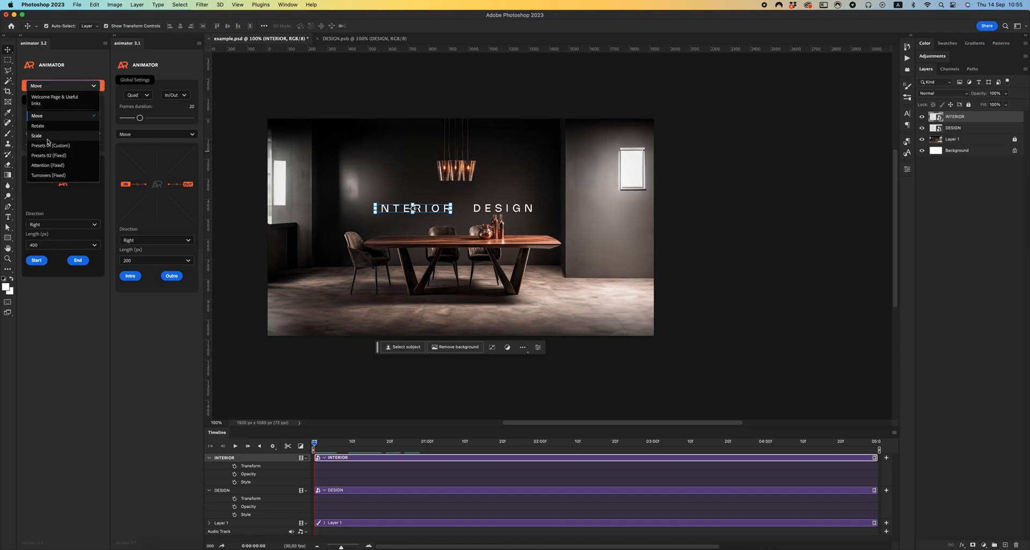
left_click(36, 136)
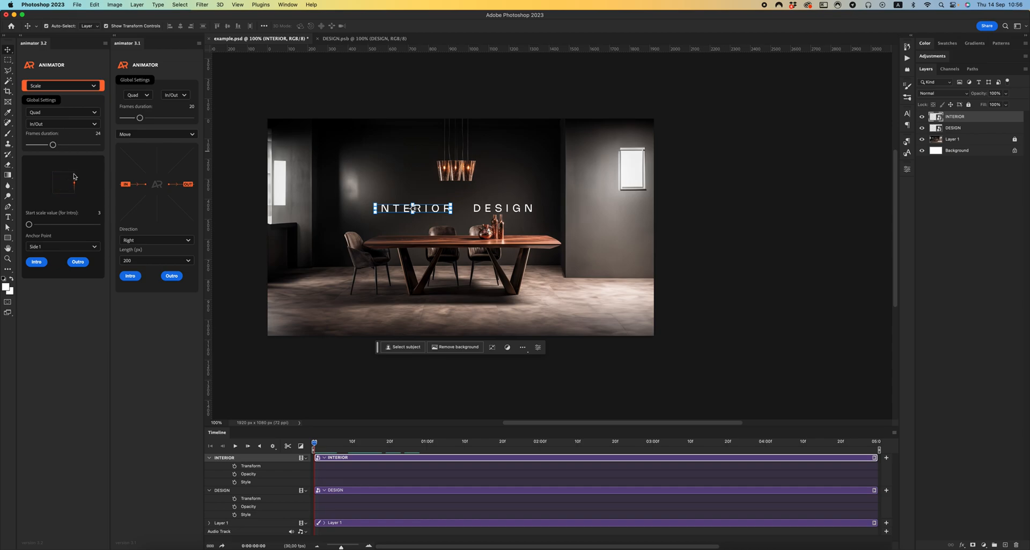
left_click(62, 246)
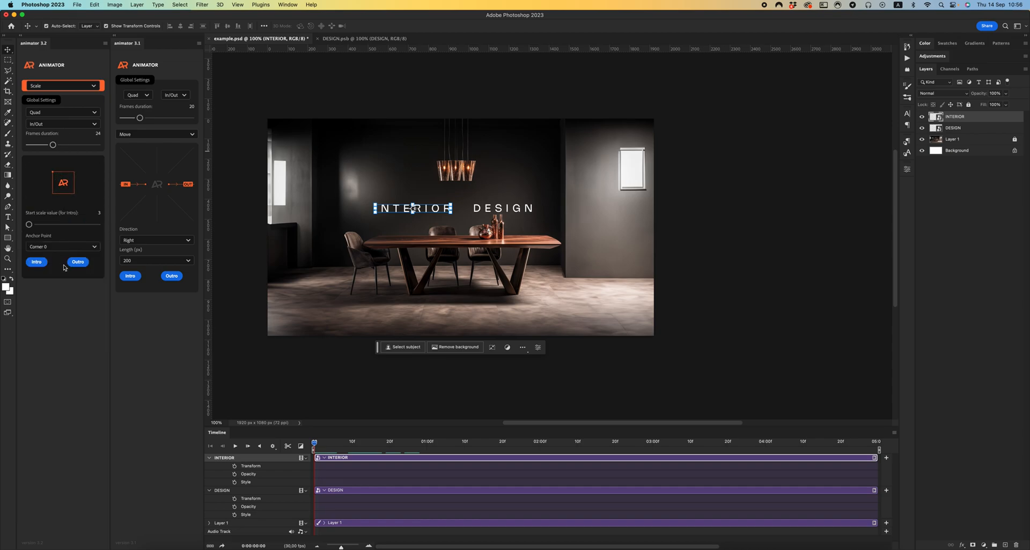
left_click(62, 246)
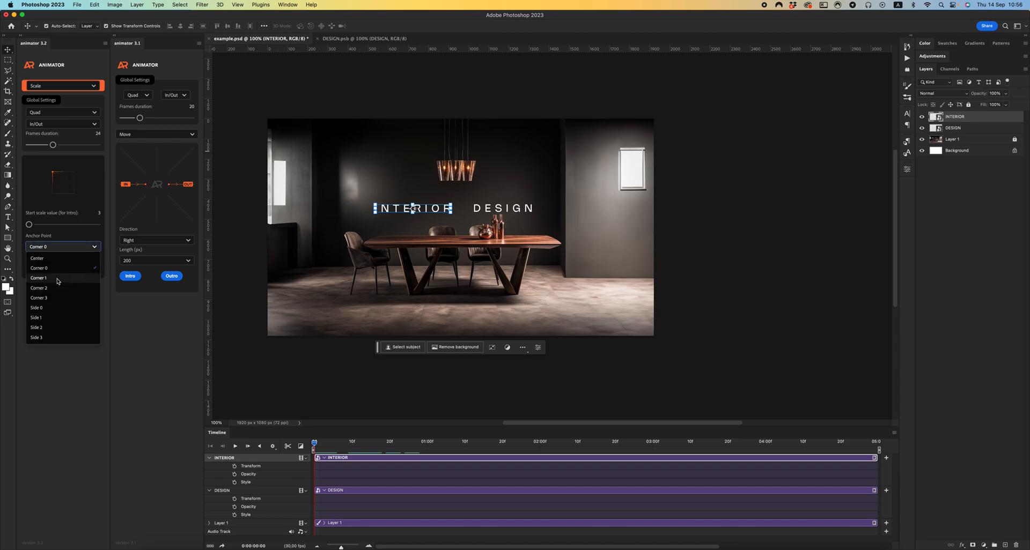
left_click(39, 278)
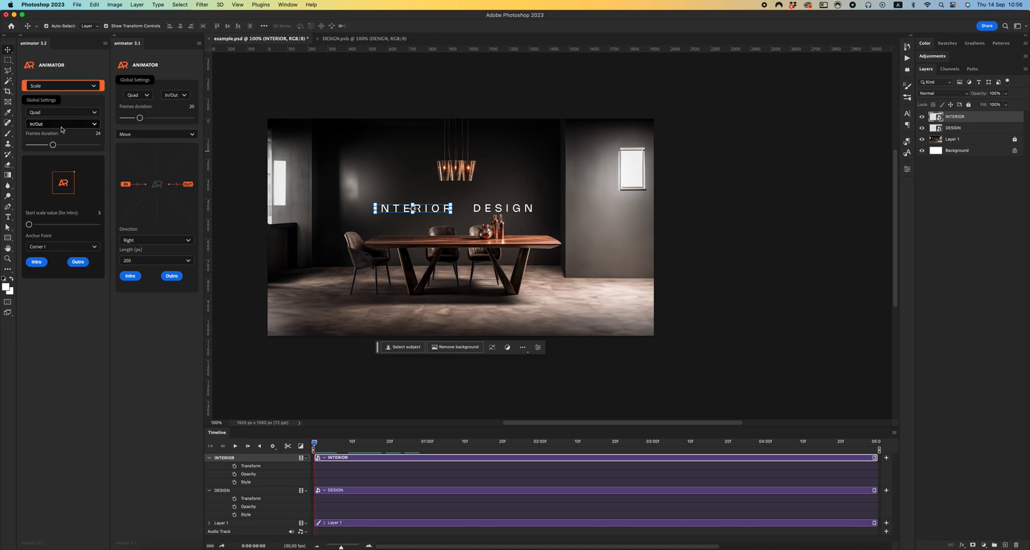
left_click(63, 86)
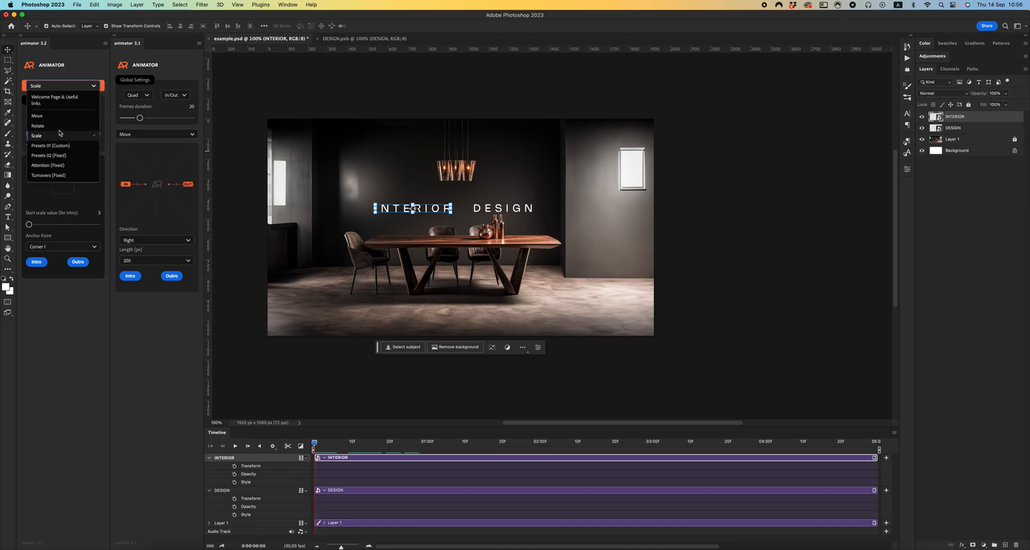
Choose the Rotate animation (90°) and anchor it at Corner 1.
left_click(38, 125)
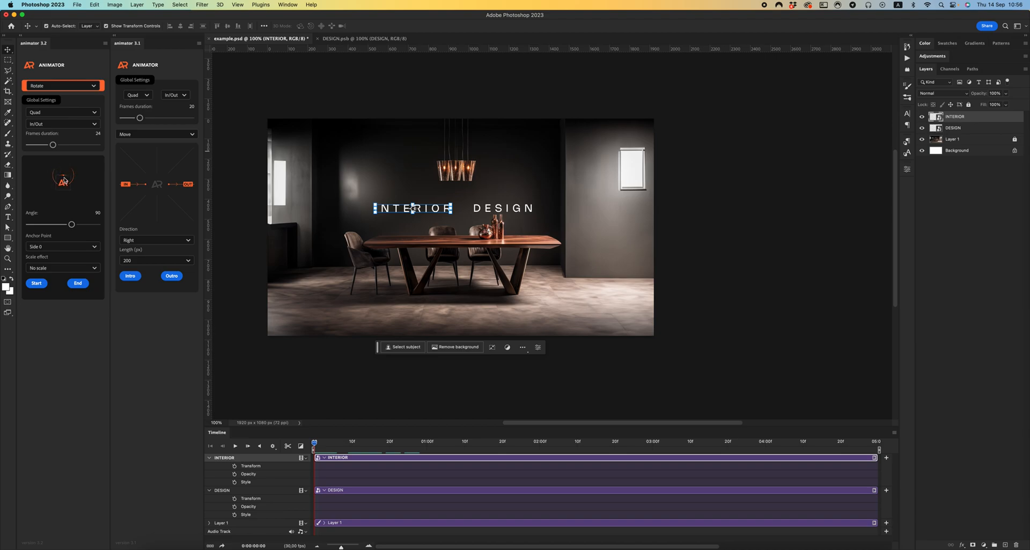
left_click(62, 246)
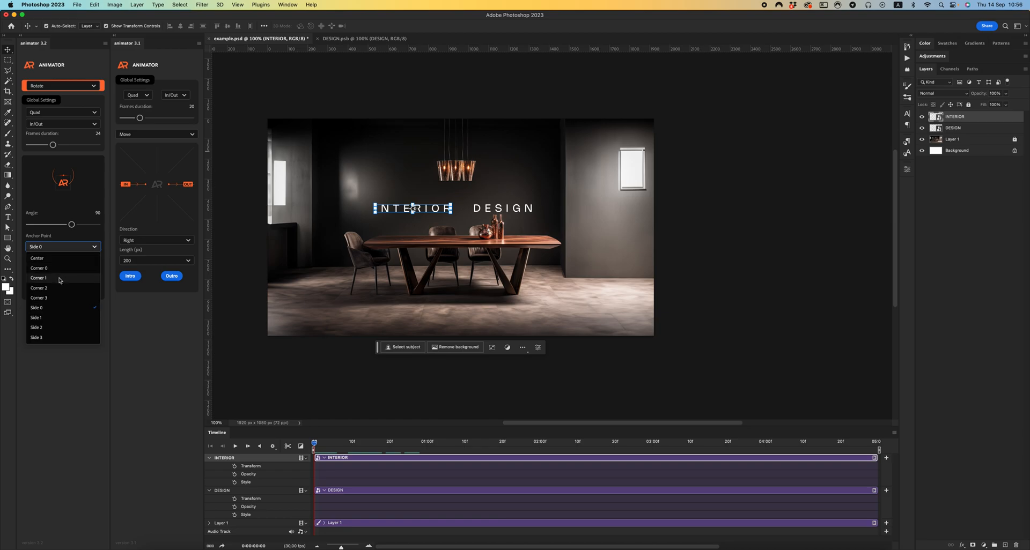
left_click(38, 278)
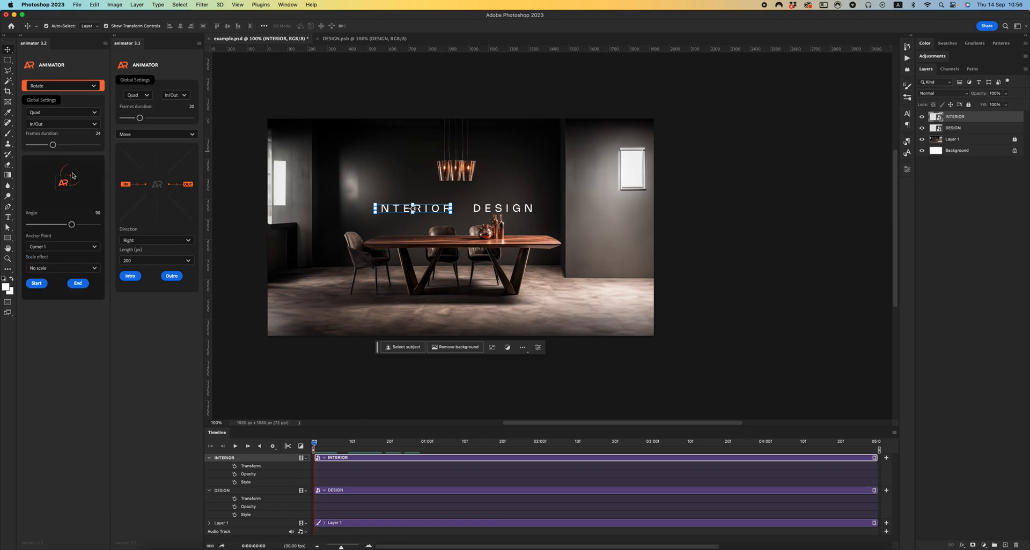
mouse_move(80, 175)
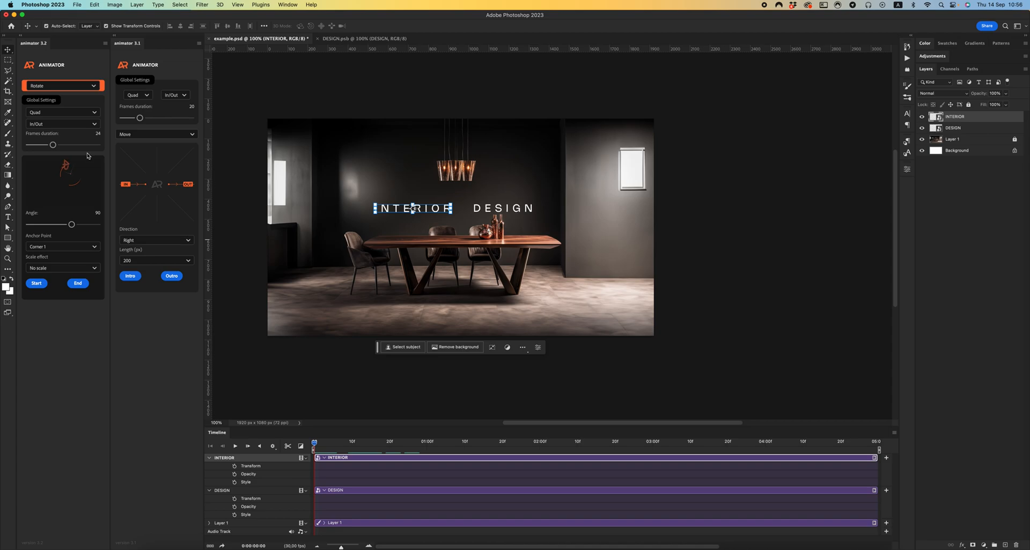
Apply a 400 px rightward Move to INTERIOR and rewind the playhead to frame 0.
left_click(62, 85)
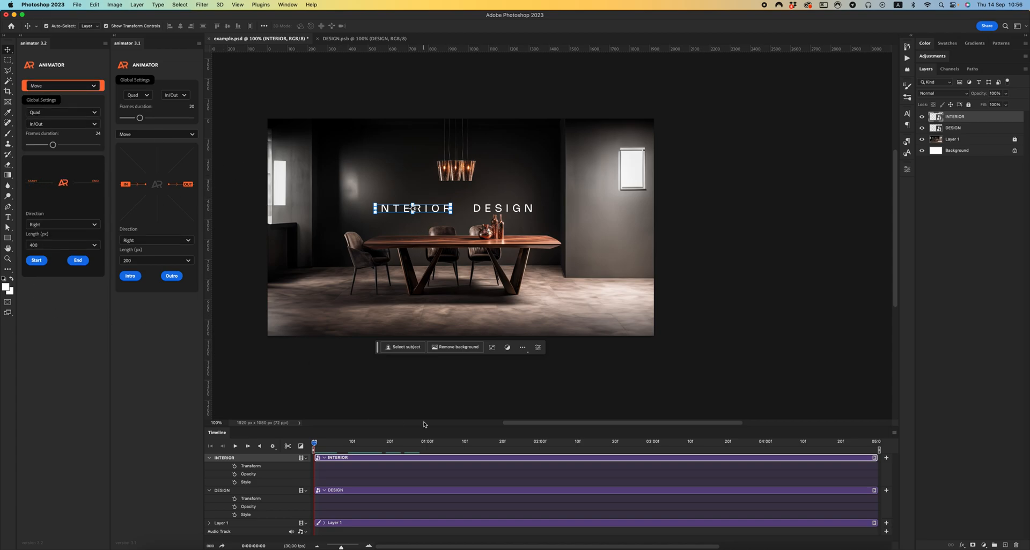
mouse_move(277, 396)
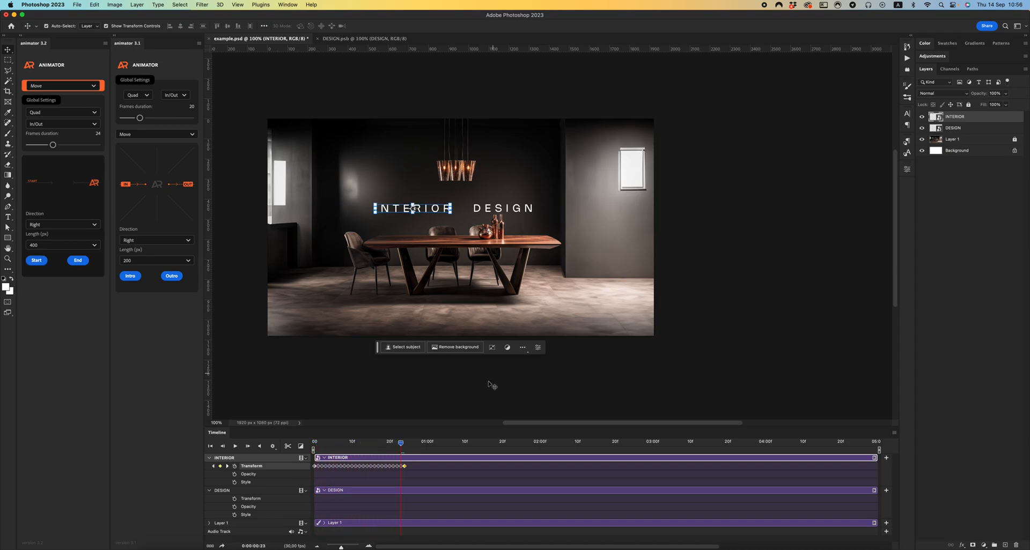
left_click_drag(401, 441, 389, 442)
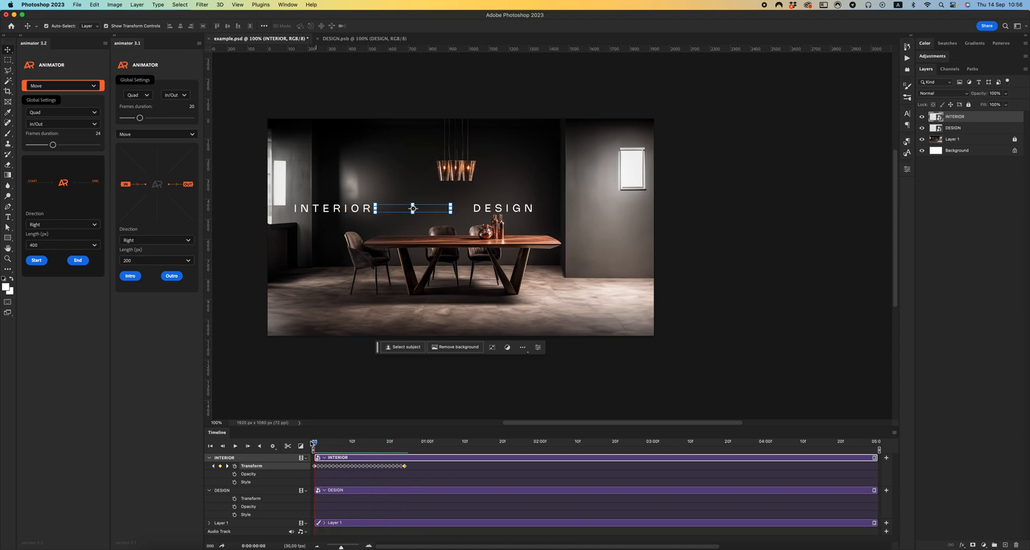
Keyframe INTERIOR's opacity from 0% alongside the move and play the timeline to preview it.
left_click(235, 447)
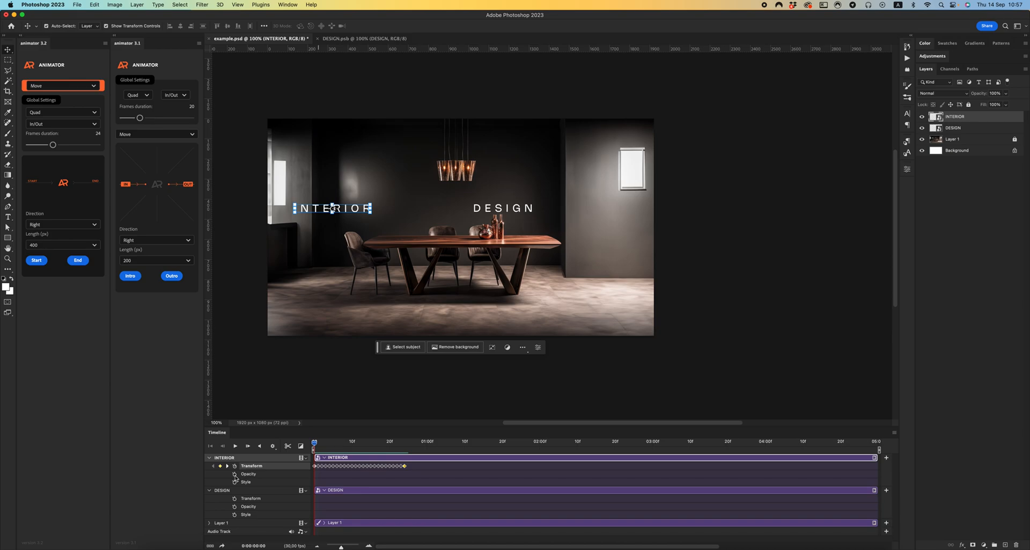
left_click(248, 474)
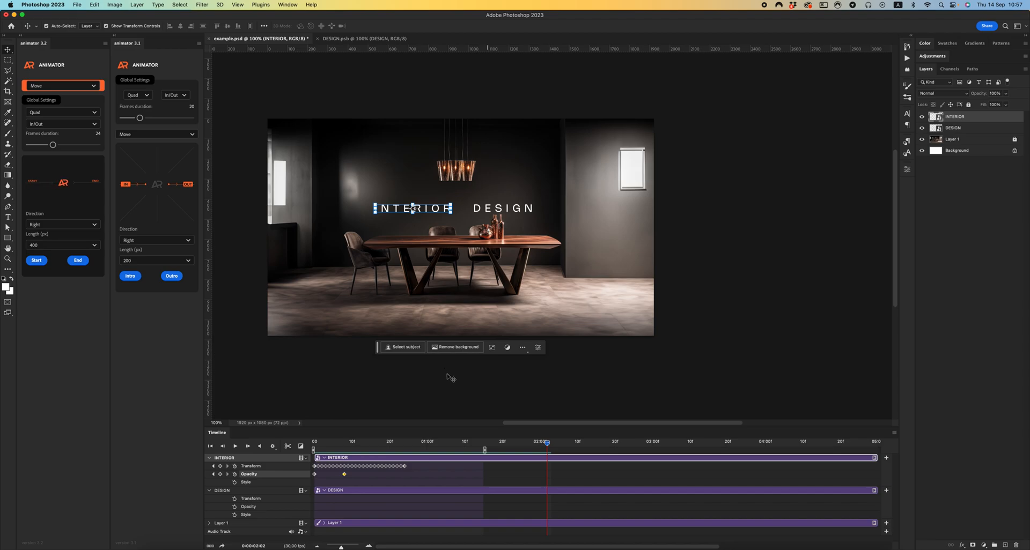
mouse_move(331, 451)
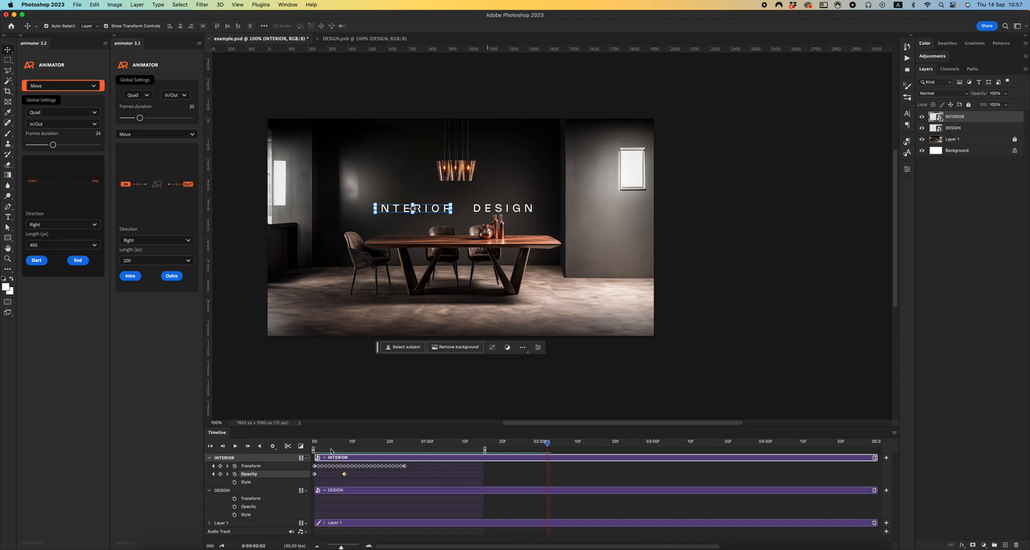
left_click(313, 444)
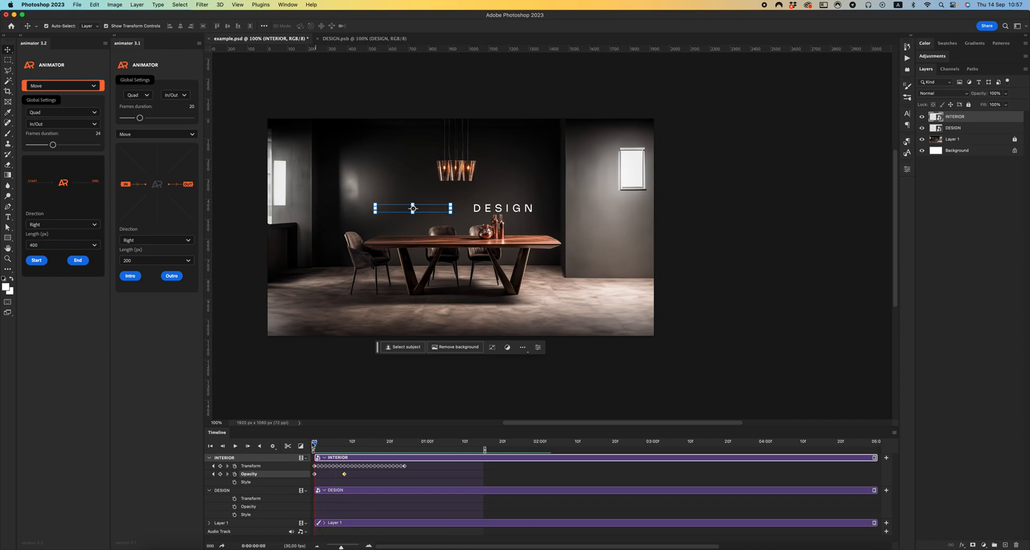
left_click(249, 447)
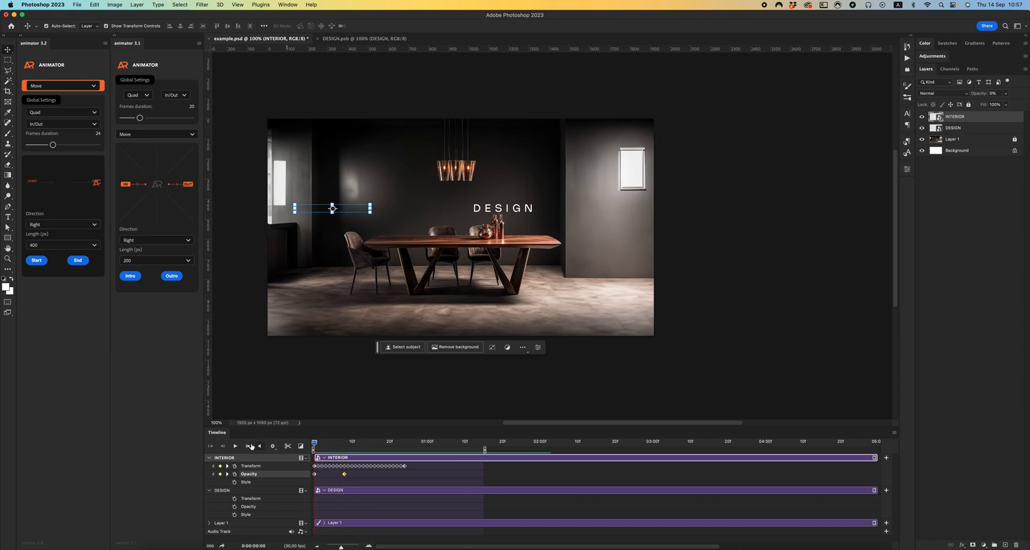
left_click(235, 446)
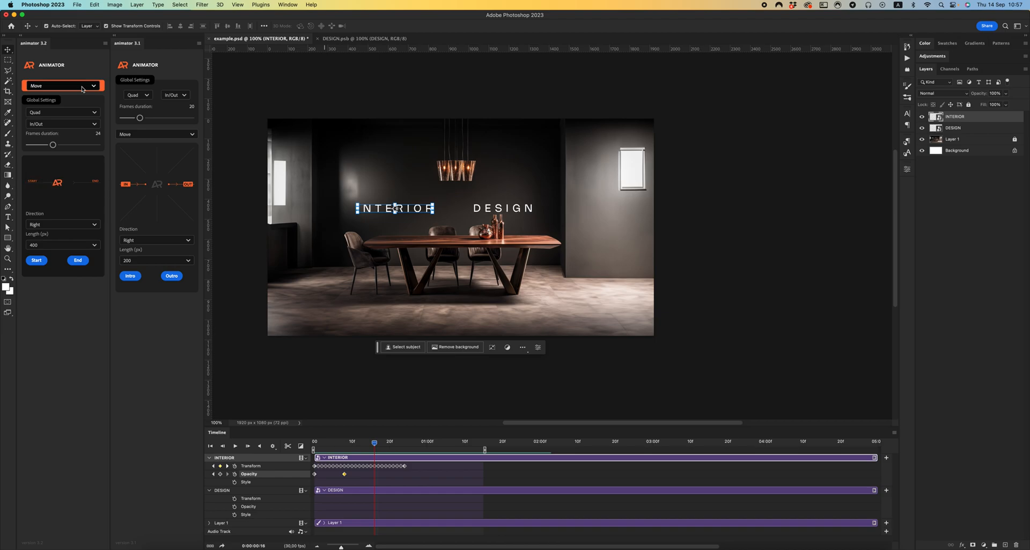
left_click(62, 85)
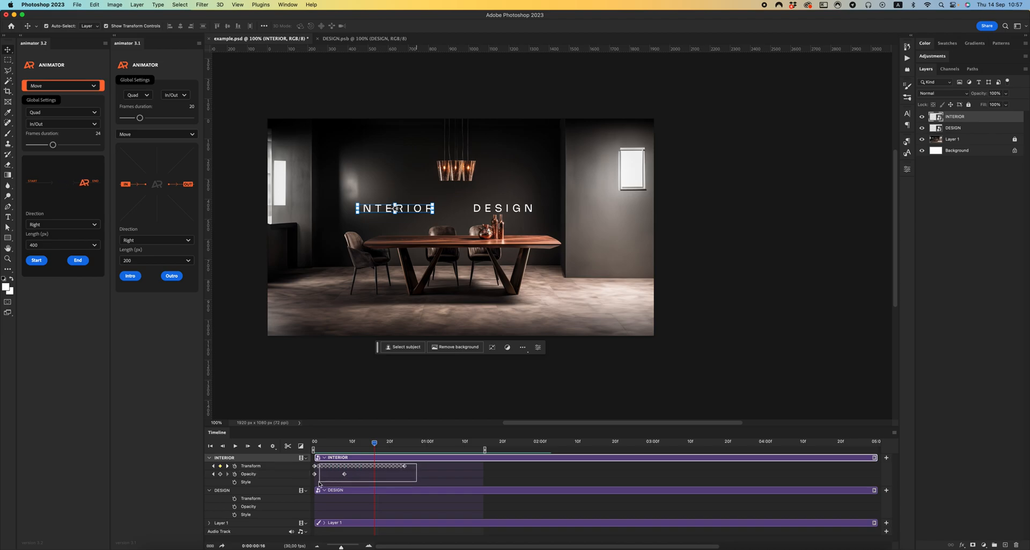
Clear INTERIOR's keyframes, apply a Bounce-eased move, scrub it, then delete those keyframes too.
left_click(210, 446)
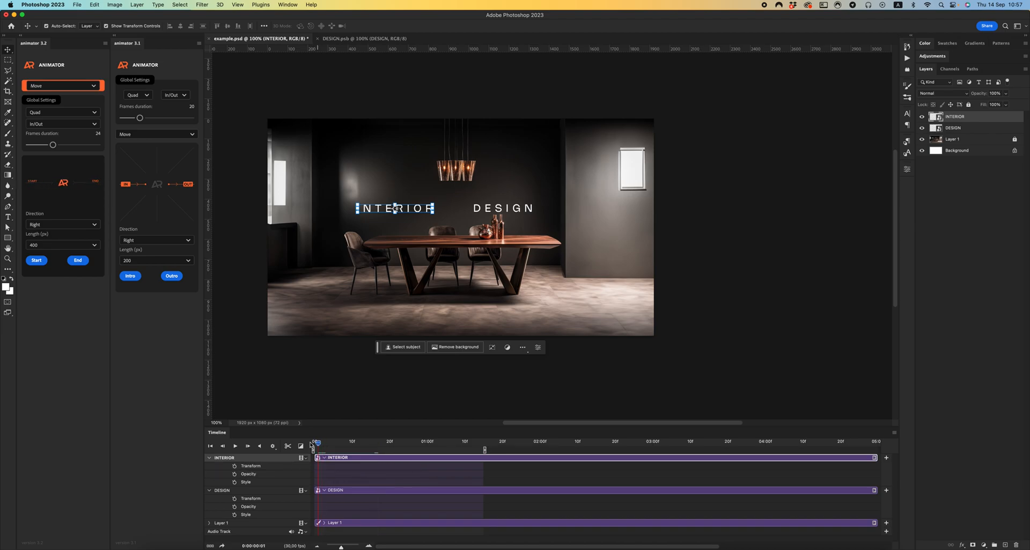
left_click(62, 113)
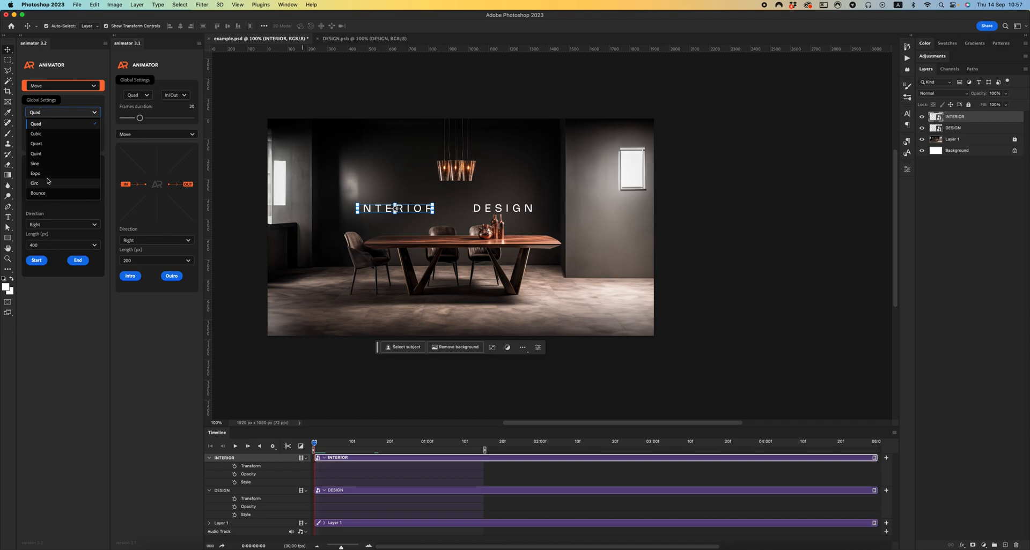
left_click(38, 193)
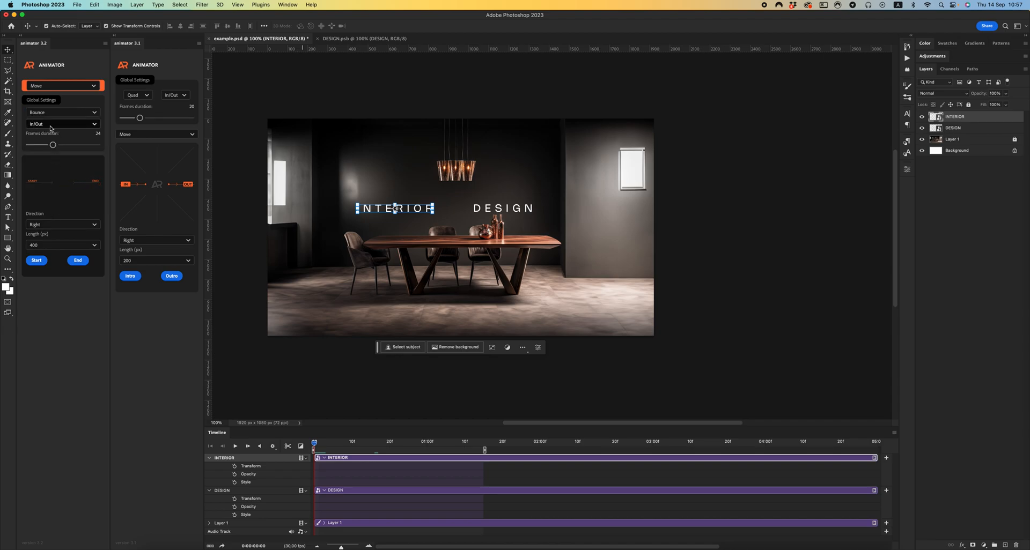
left_click(36, 261)
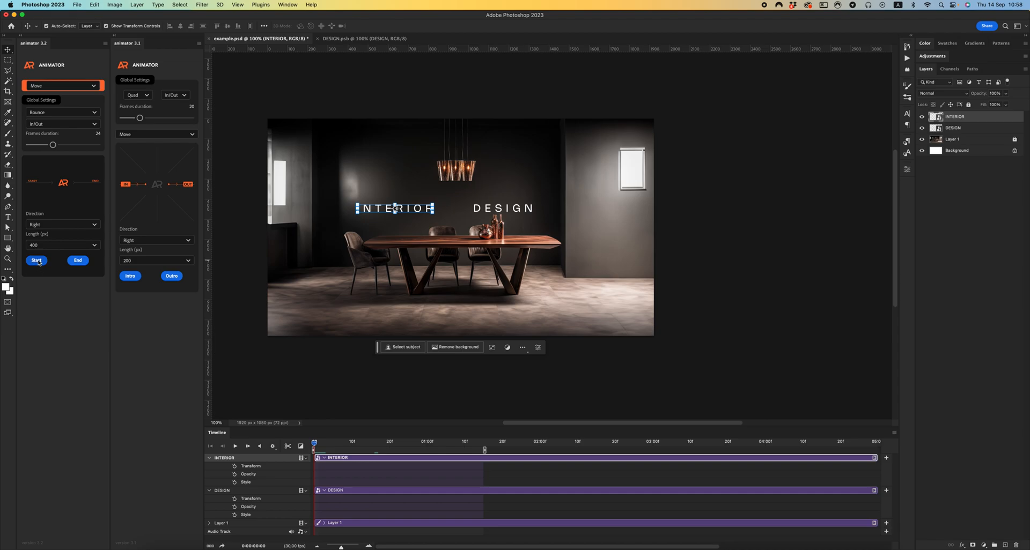
left_click(36, 261)
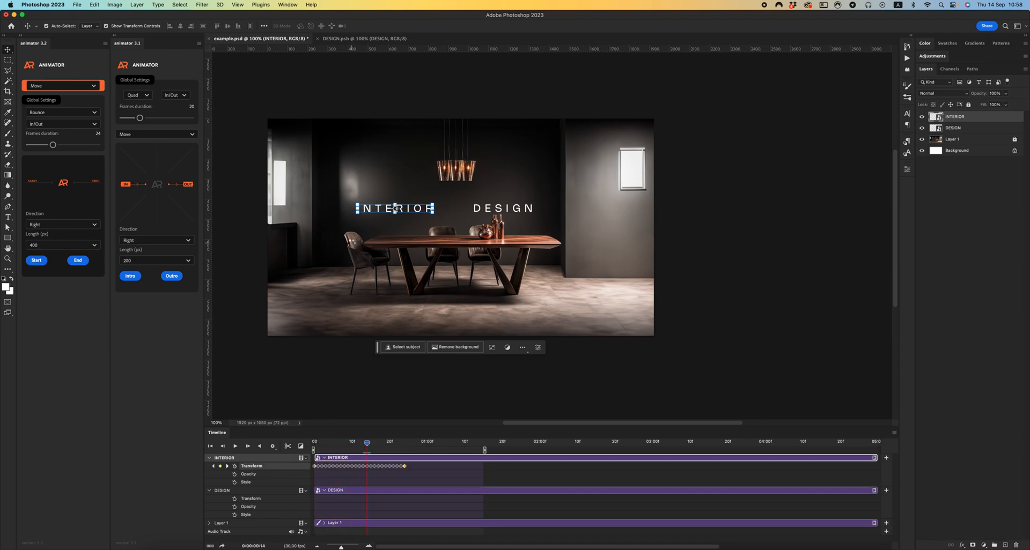
left_click_drag(367, 449, 342, 449)
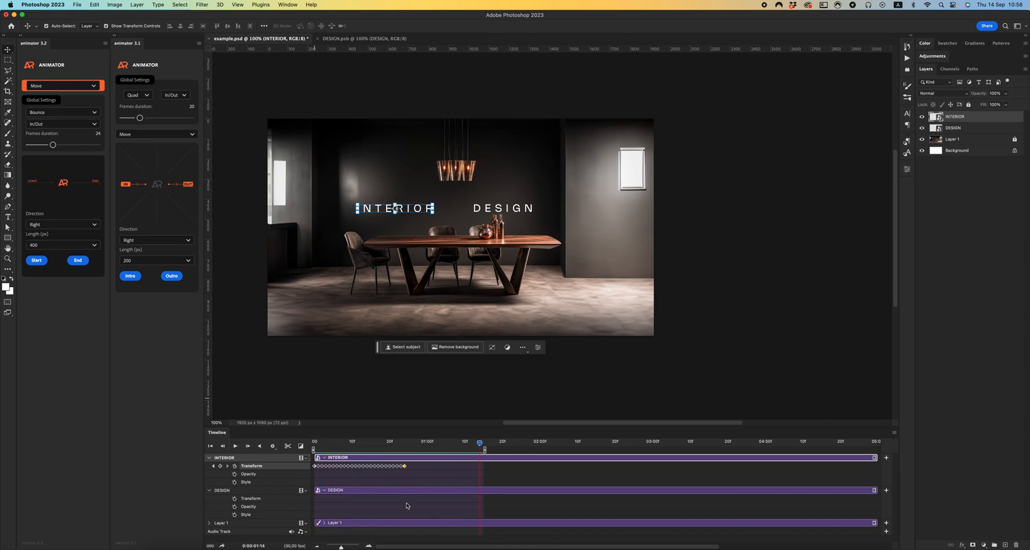
left_click(404, 442)
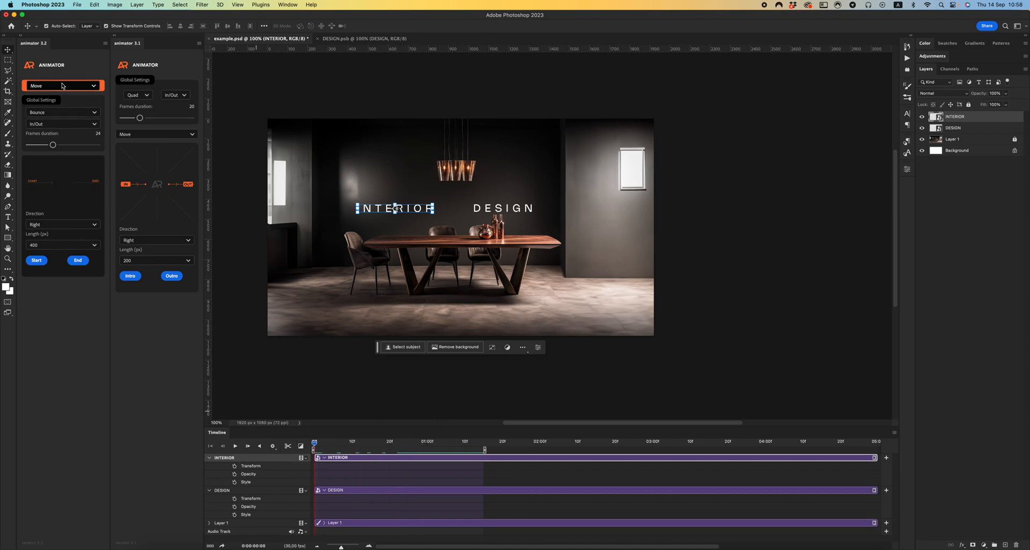
Show the Presets 01 (Custom) gallery and adjust the Frames duration slider to about 20-30 frames.
left_click(62, 85)
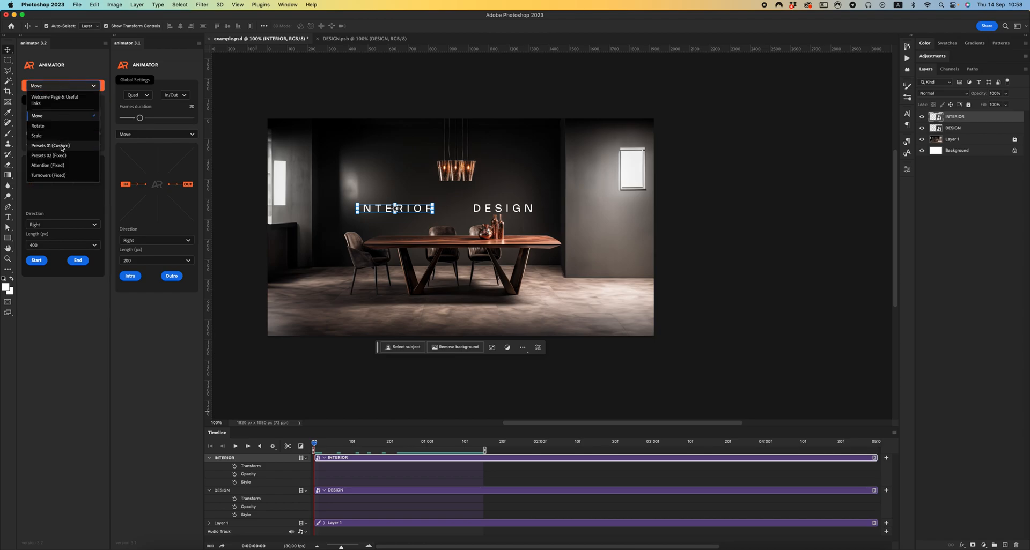
left_click(51, 146)
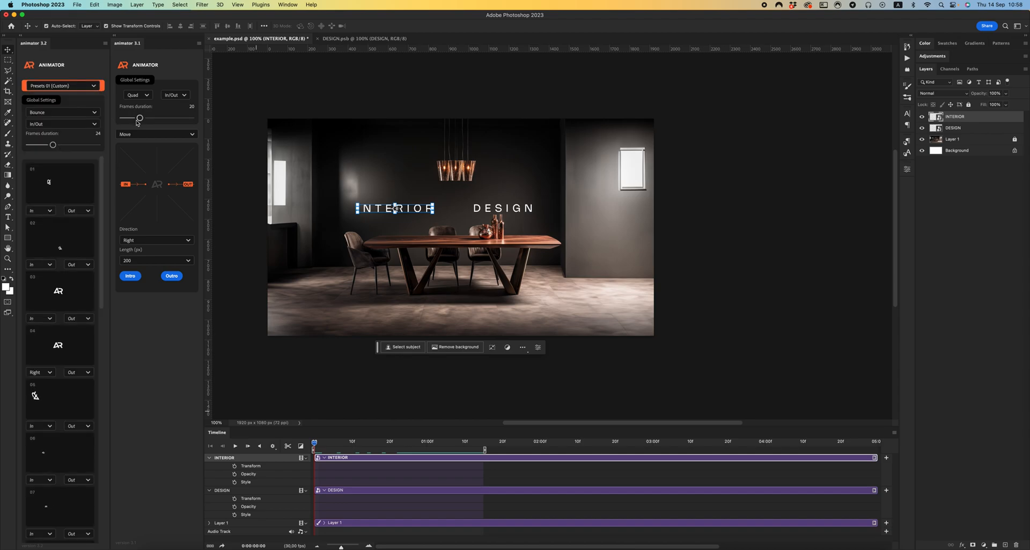
left_click(156, 135)
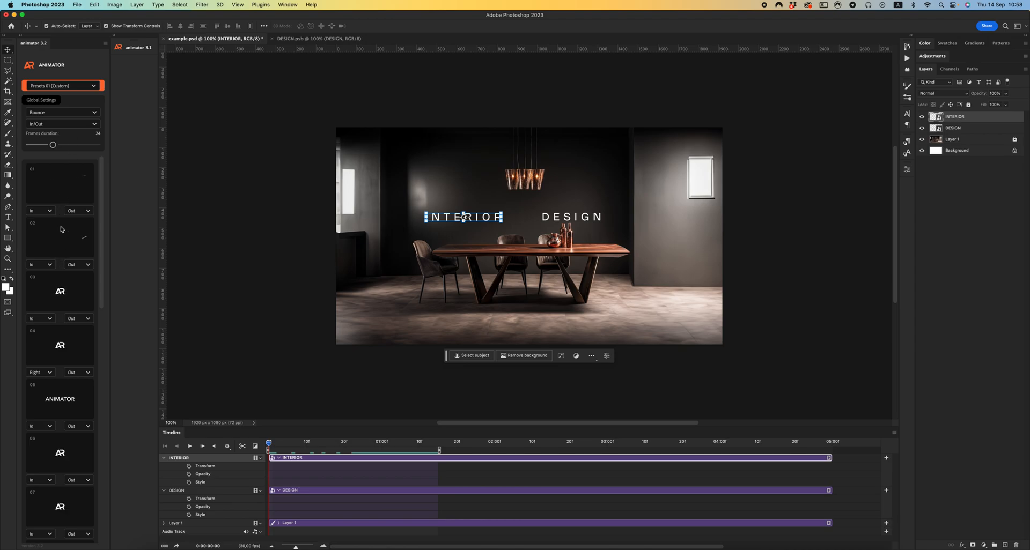
left_click_drag(53, 144, 44, 144)
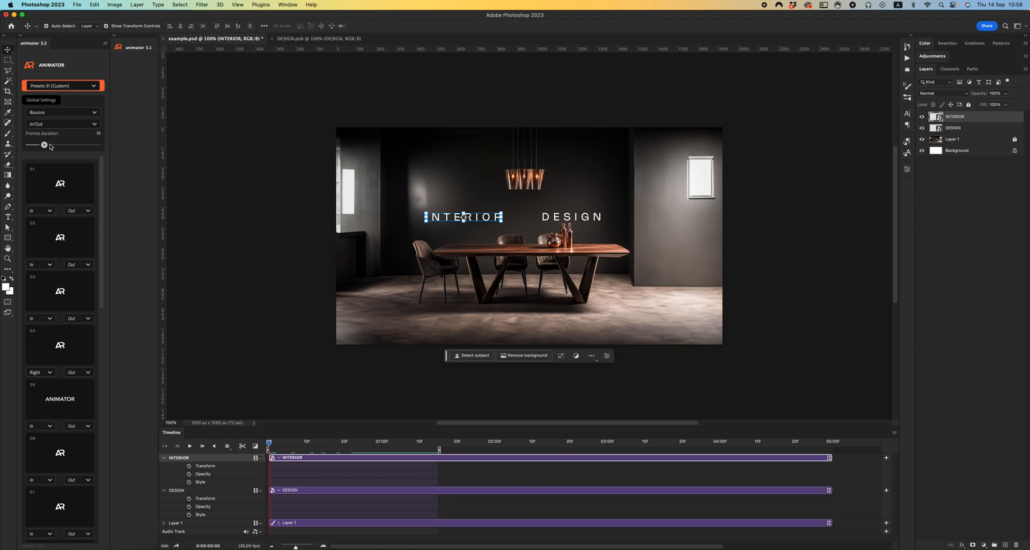
left_click_drag(44, 144, 65, 145)
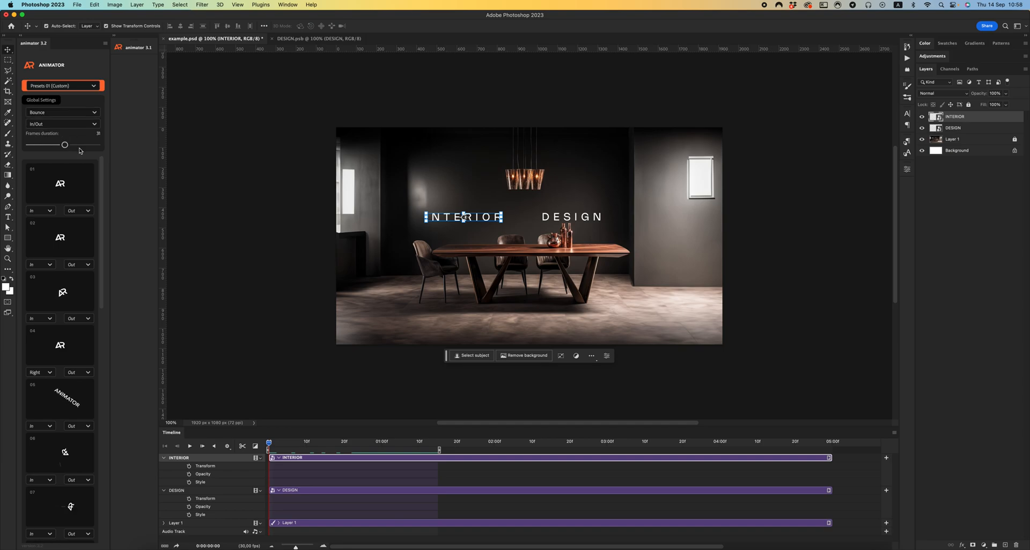
left_click_drag(65, 144, 46, 144)
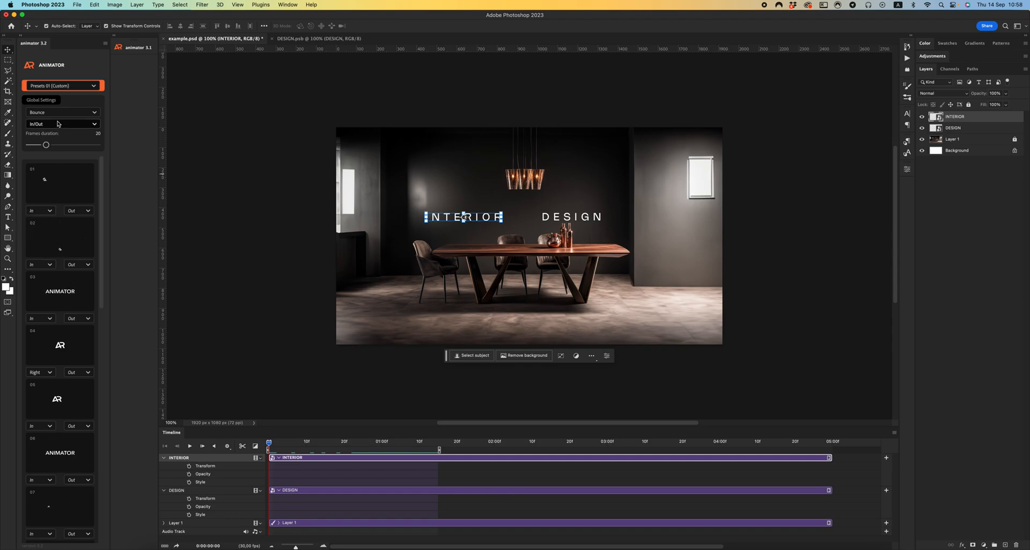
Set Bounce In/Out easing, add a preset intro to INTERIOR, then clear its keyframes again.
left_click(62, 112)
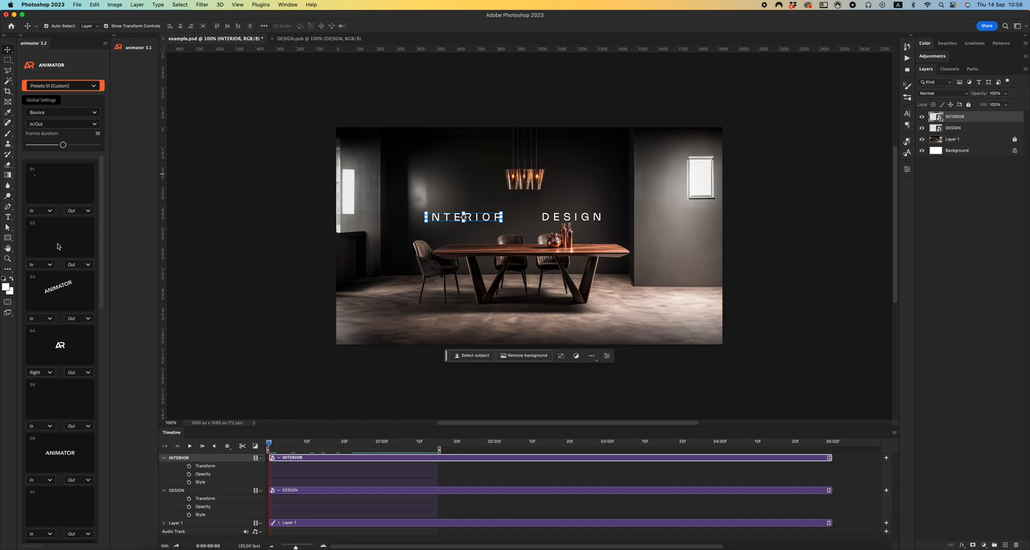
left_click(37, 319)
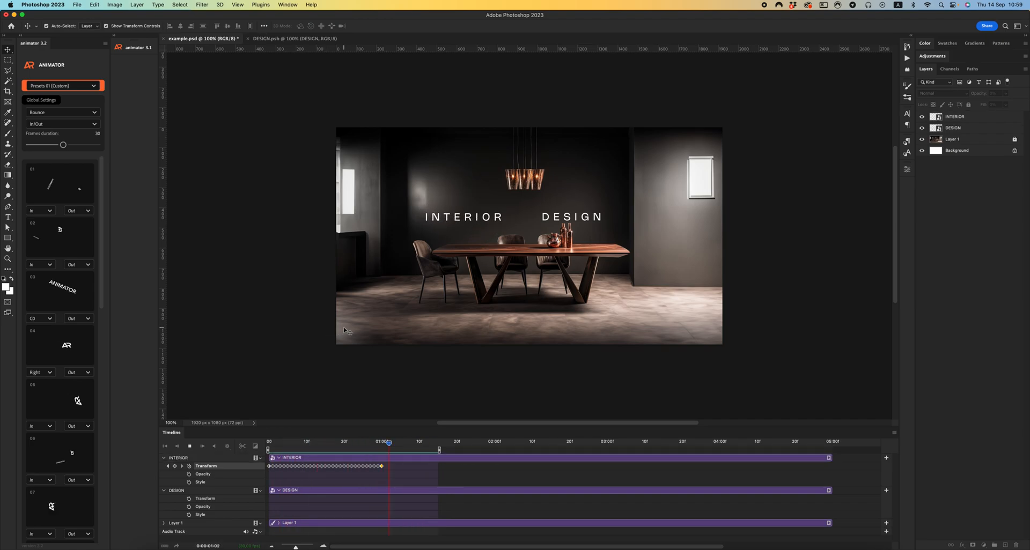
left_click(164, 446)
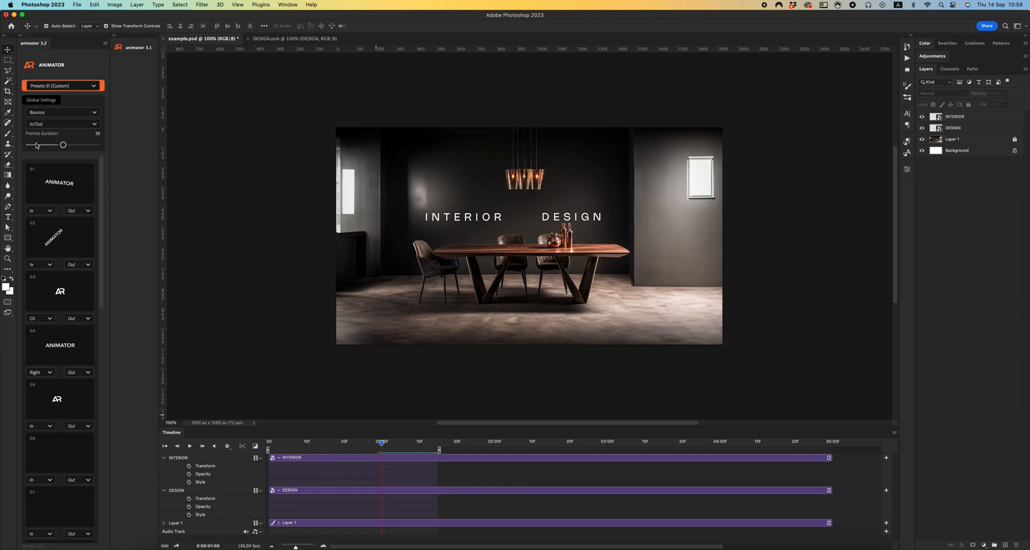
Switch Animator 3.2 to the Presets 02 (Fixed) collection with Zoom Bounce and Falling Corner.
left_click(61, 85)
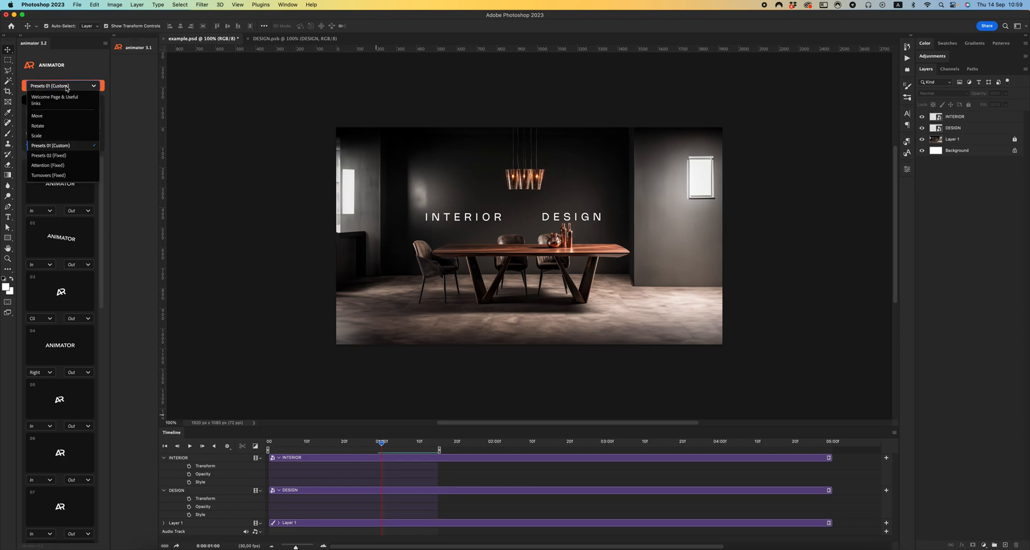
mouse_move(65, 157)
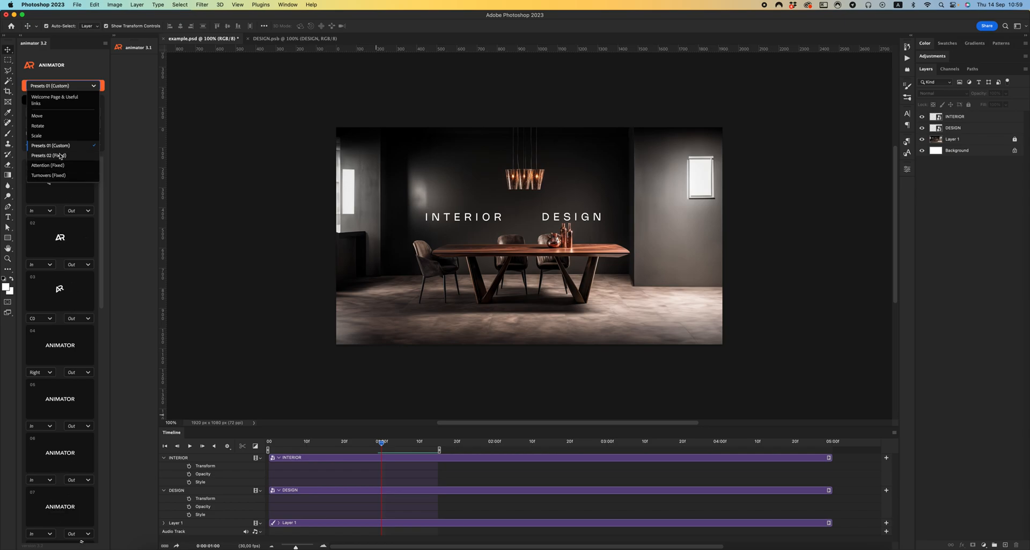
left_click(48, 156)
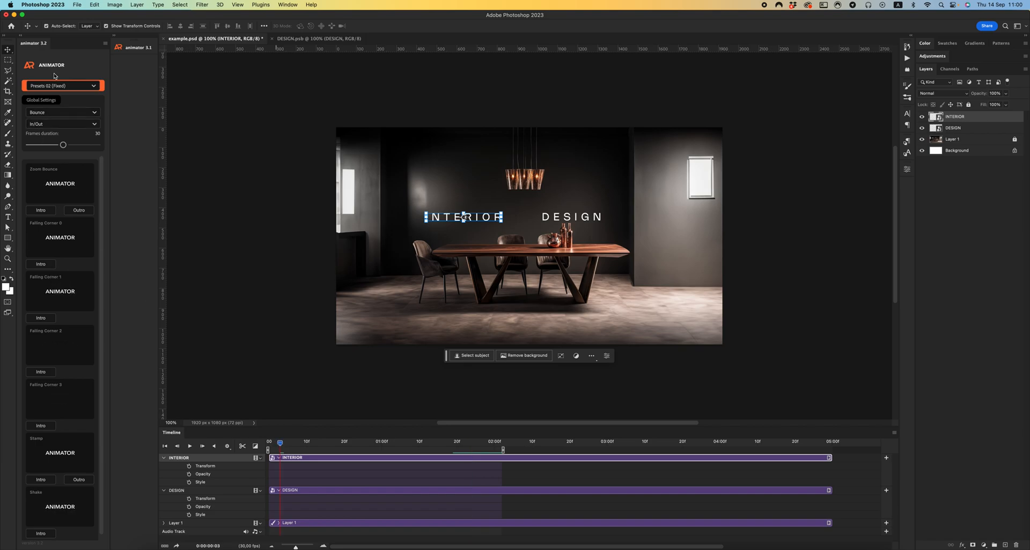
Switch to the Attention (Fixed) collection, create a Bounce attention animation on INTERIOR, and browse the Swing presets.
left_click(63, 85)
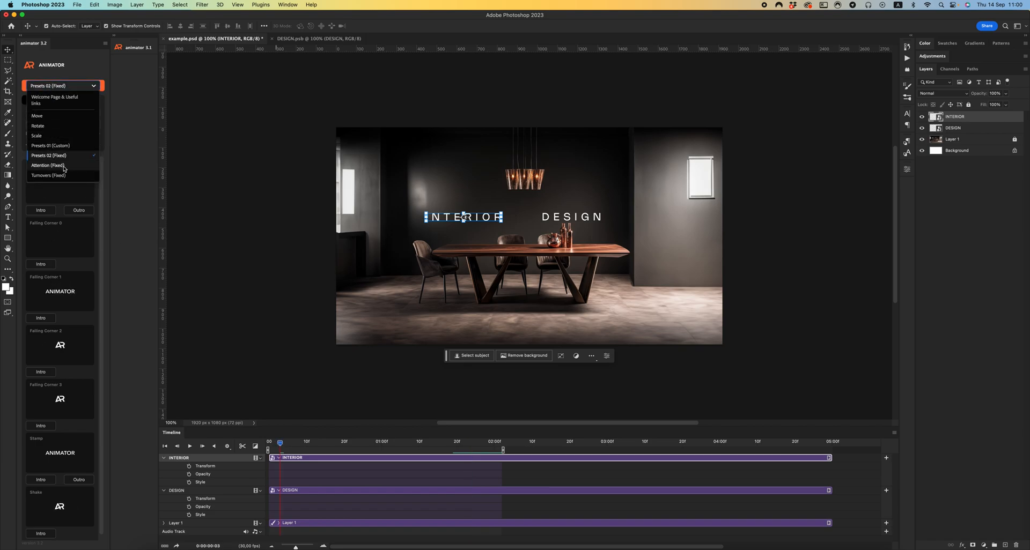
left_click(47, 164)
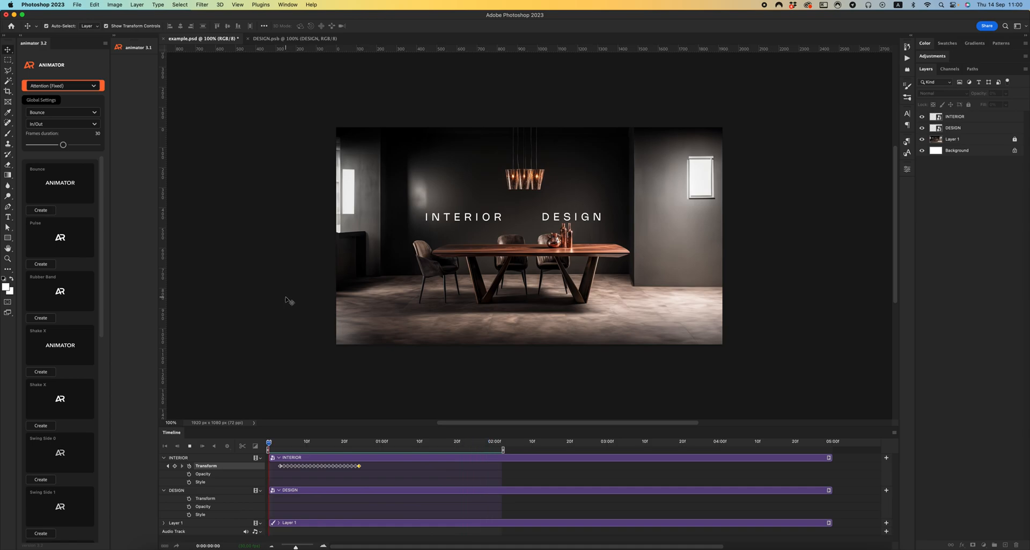
left_click(494, 442)
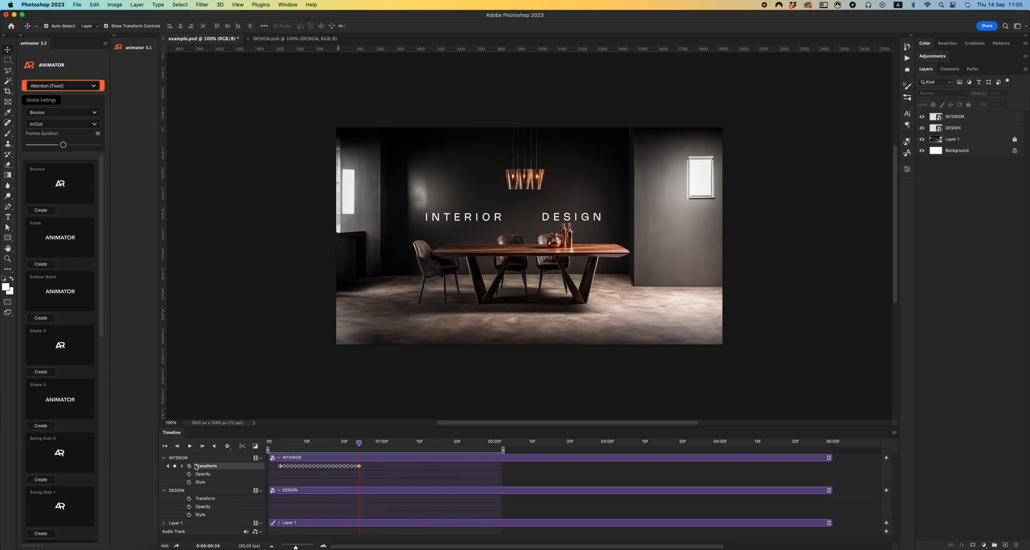
scroll("down", 3)
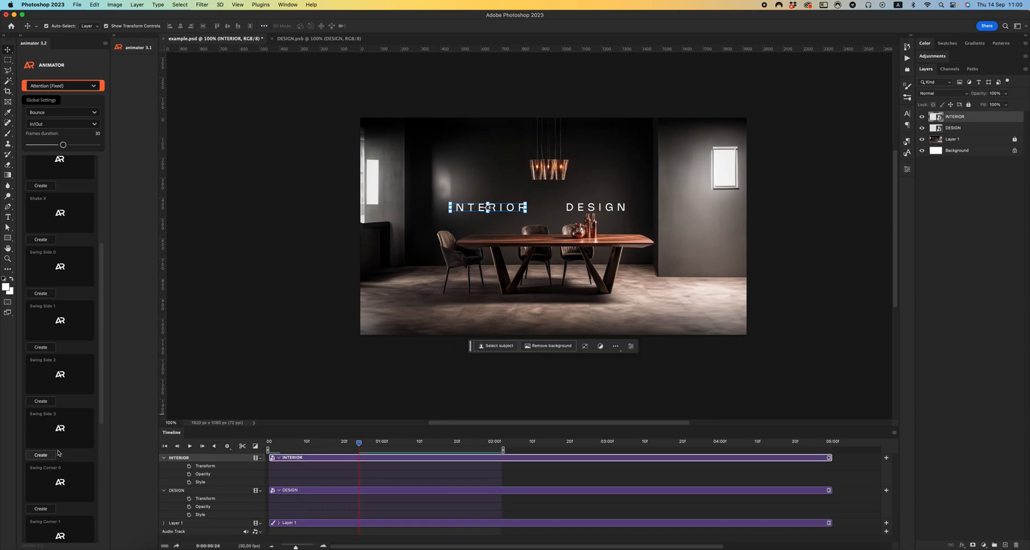
left_click(40, 455)
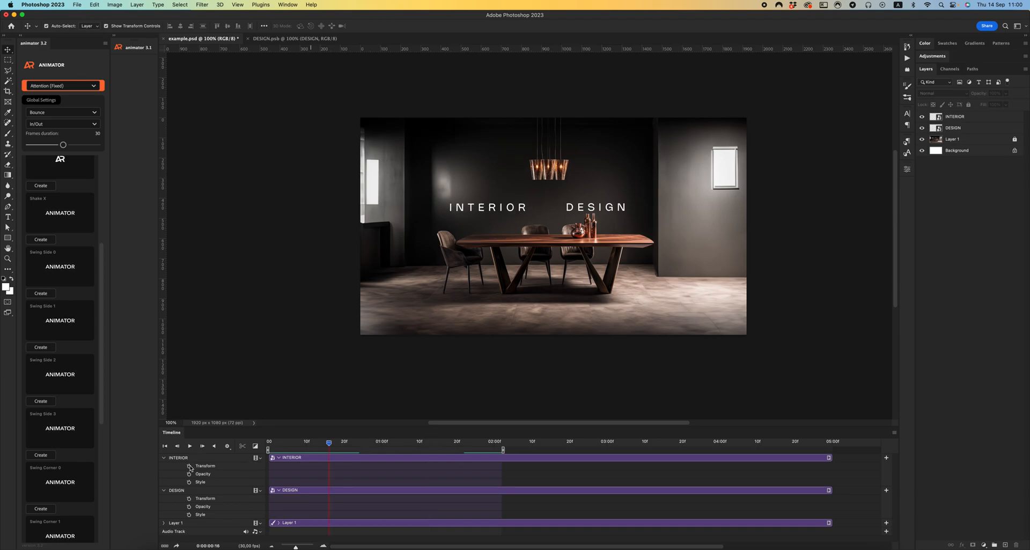
scroll("down", 3)
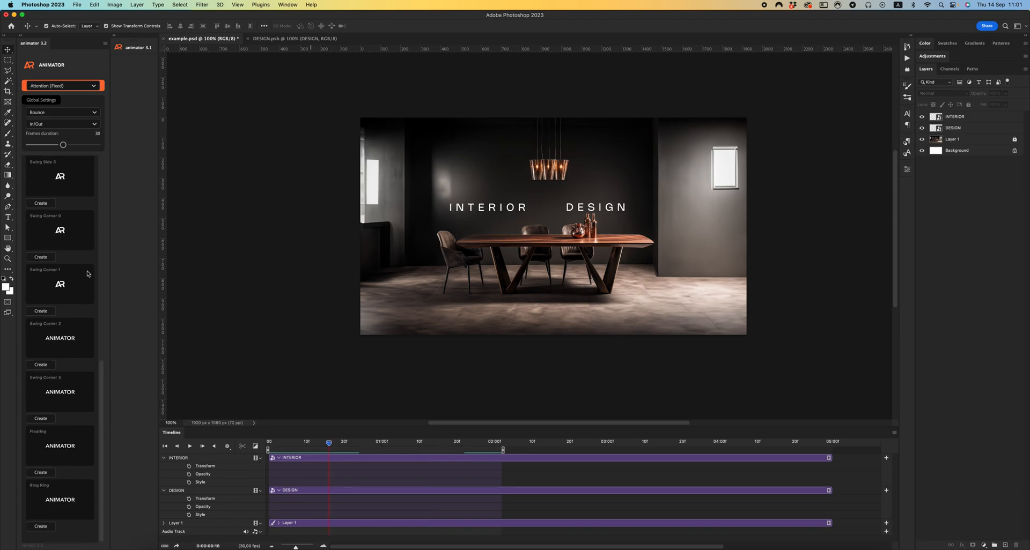
Switch to the Turnovers (Fixed) collection with Scale Up and Slide presets, then reopen the collection list.
left_click(62, 85)
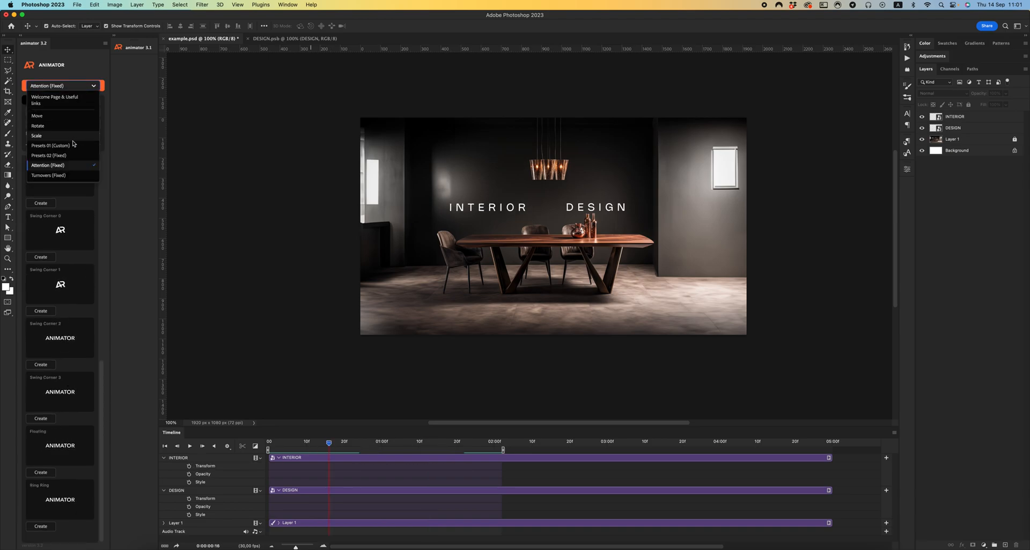
left_click(48, 176)
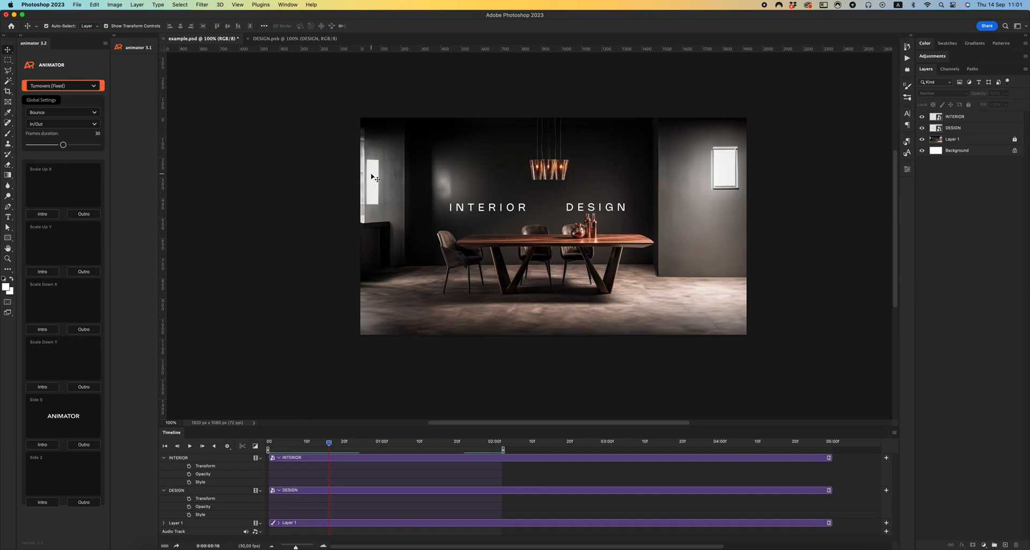
left_click(62, 86)
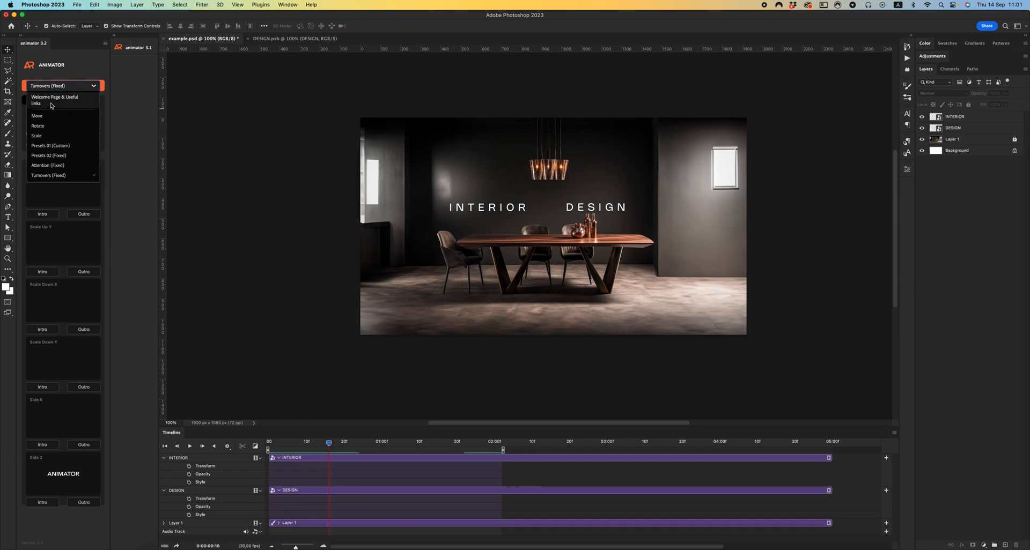
Switch the Animator panel to its Welcome Page & Useful links view.
left_click(55, 99)
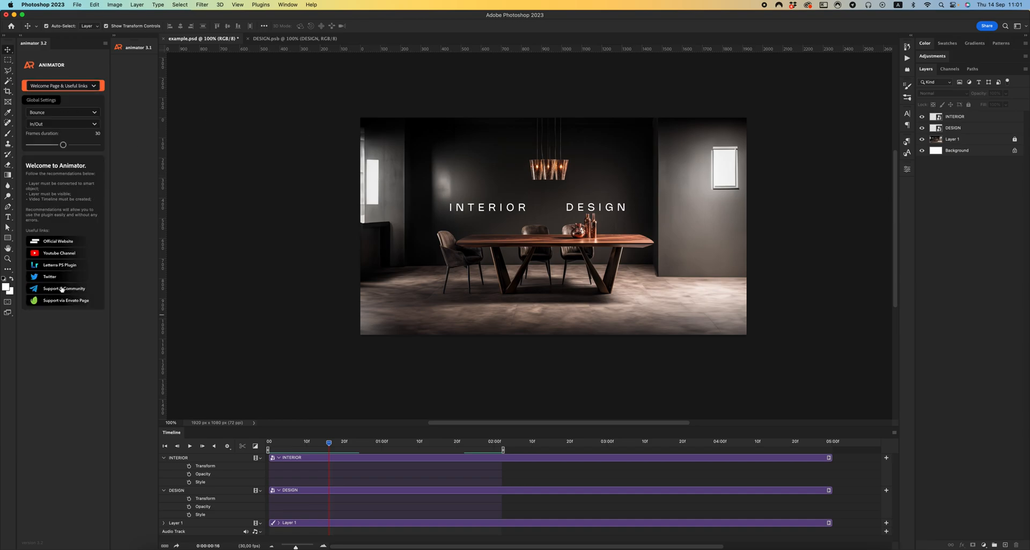
mouse_move(246, 248)
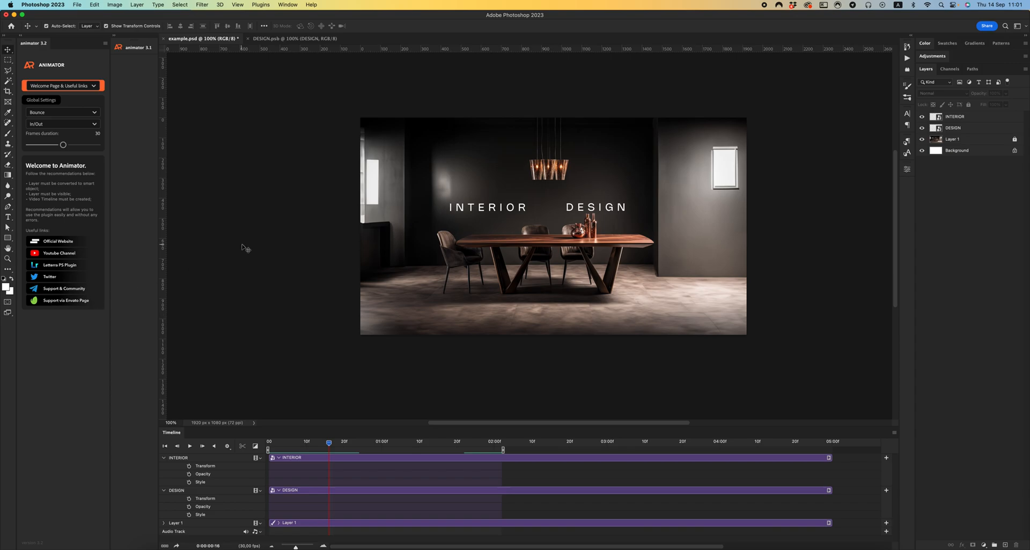
mouse_move(278, 226)
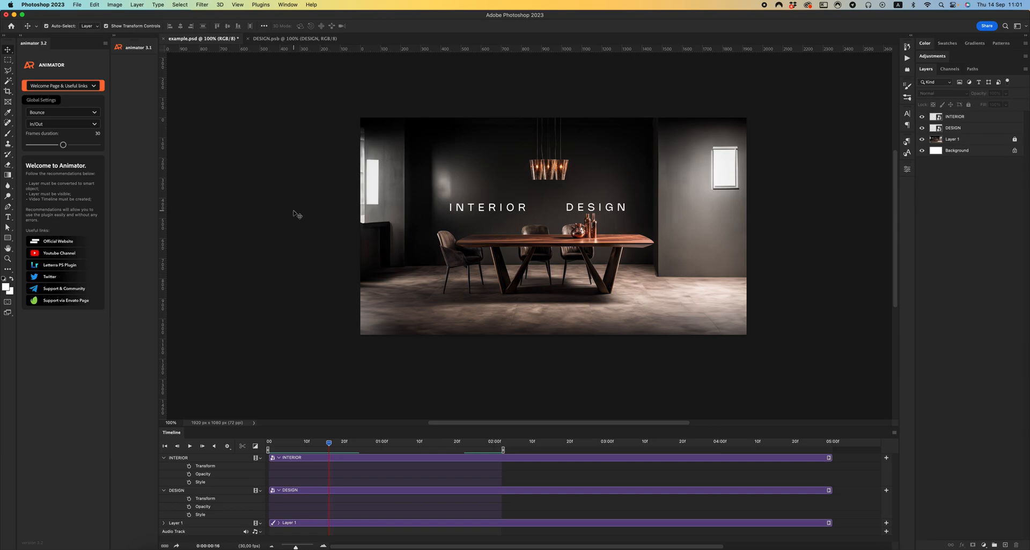
mouse_move(328, 209)
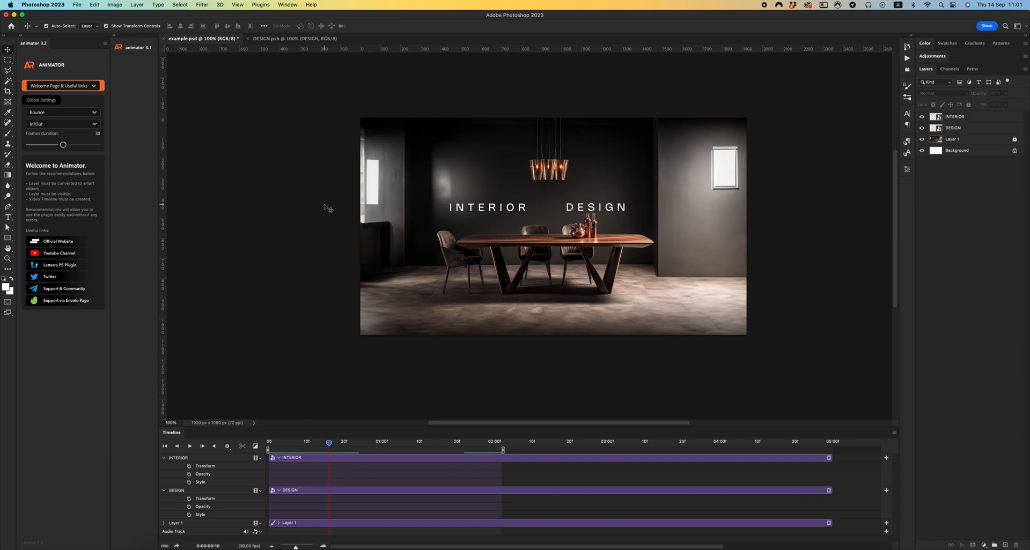